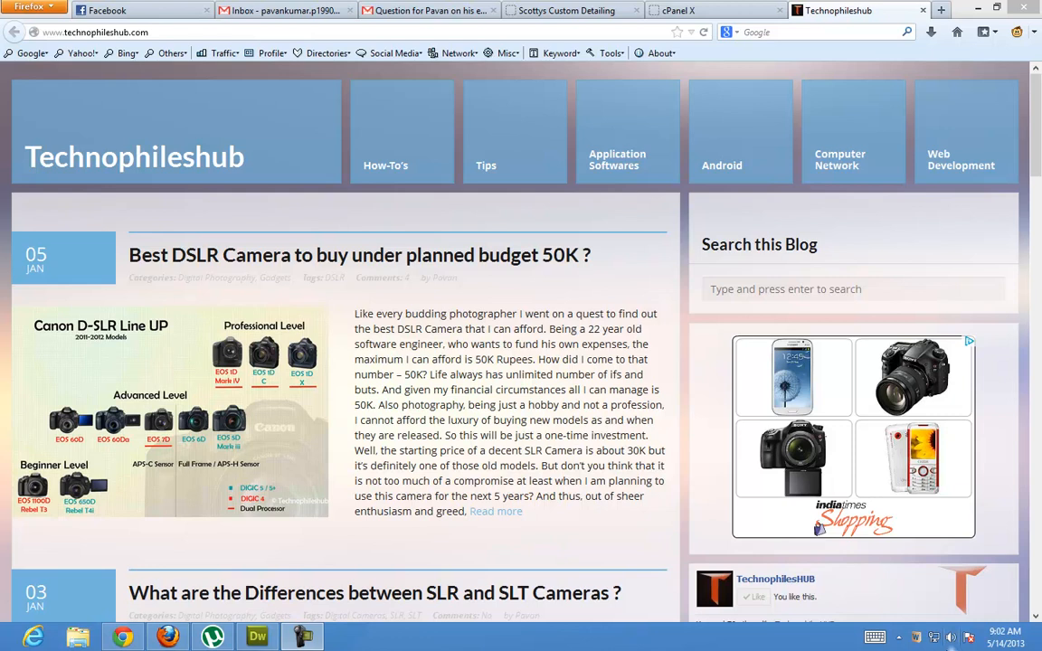
mouse_move(723, 310)
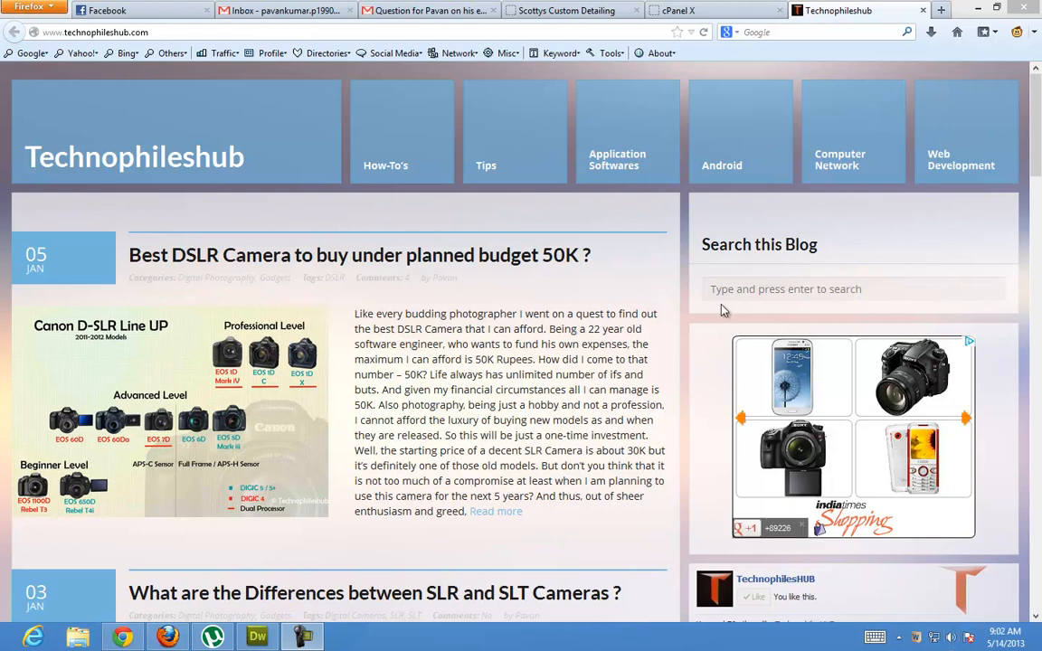
mouse_move(567, 359)
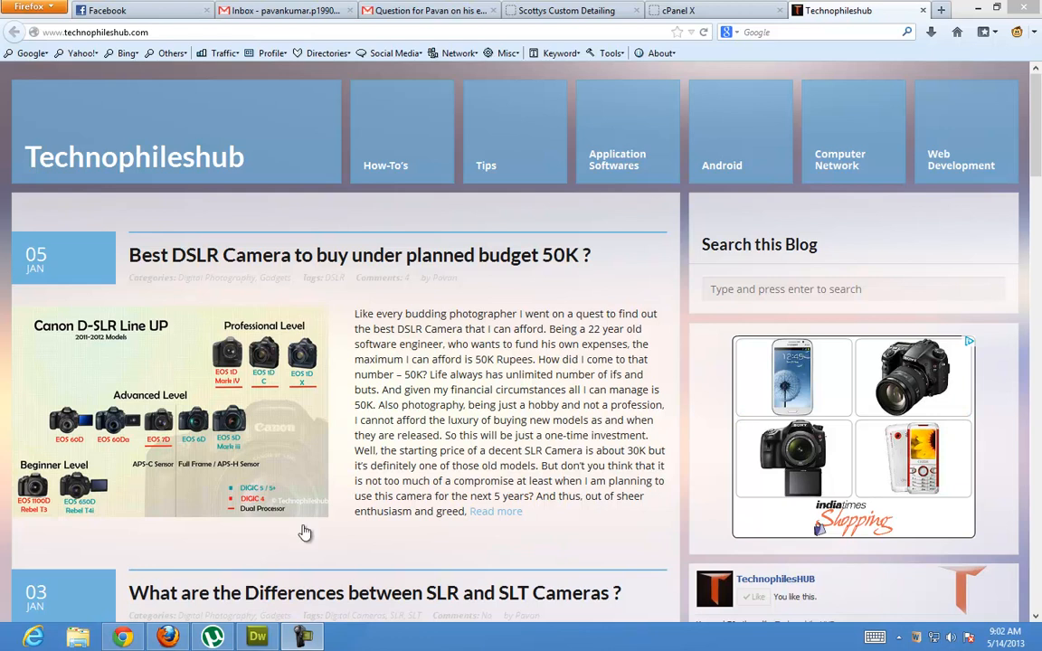
mouse_move(160, 633)
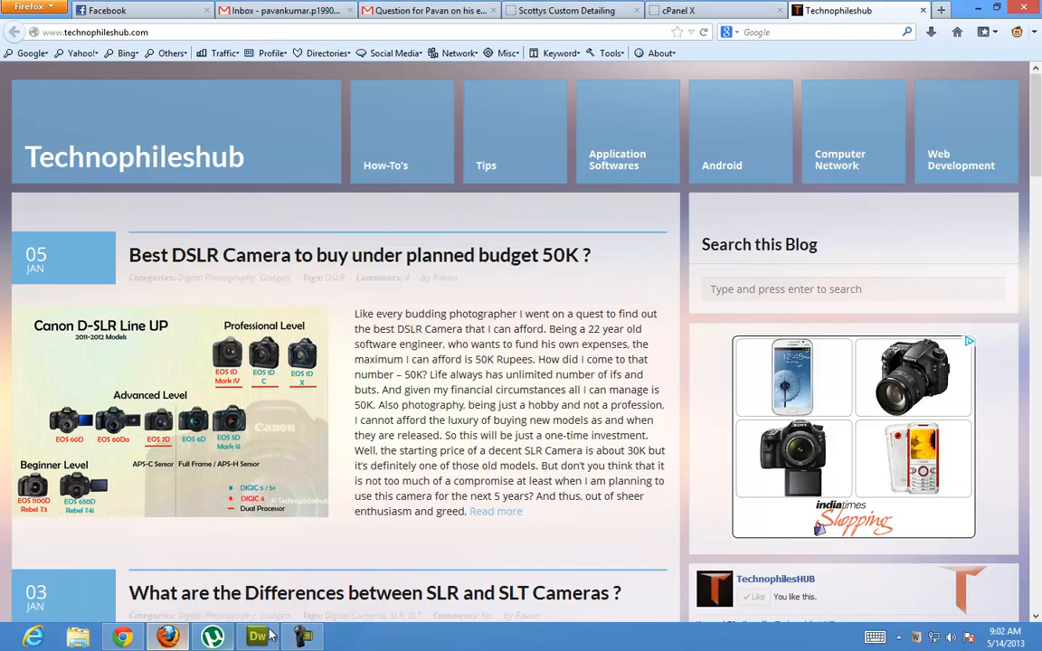
- Bring Dreamweaver forward, start a new site, and begin typing the name Technophileshub
left_click(258, 636)
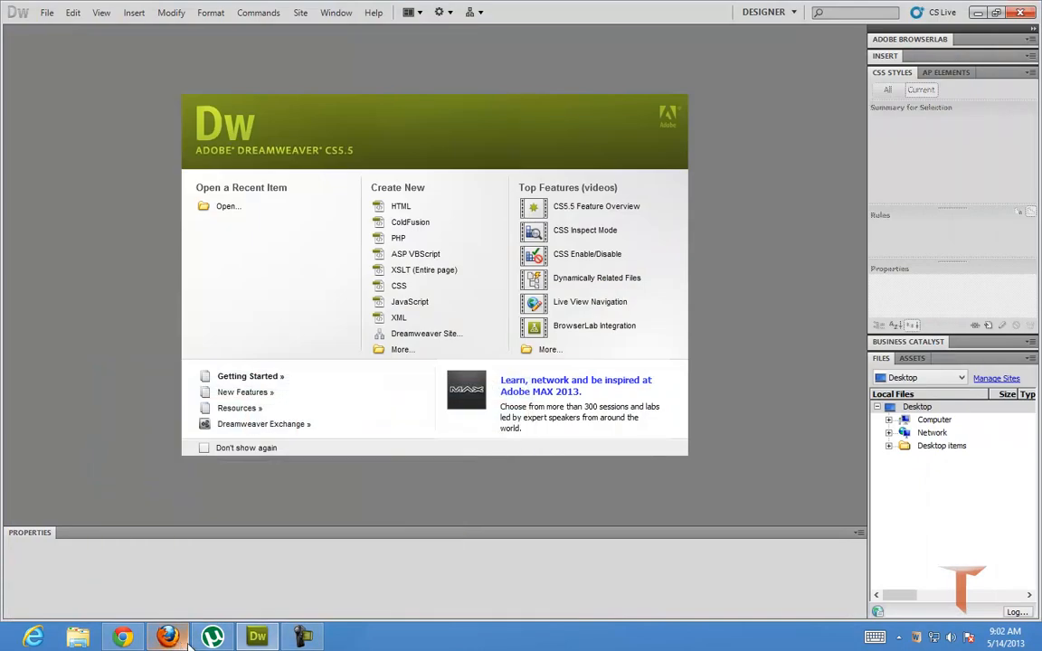
left_click(300, 12)
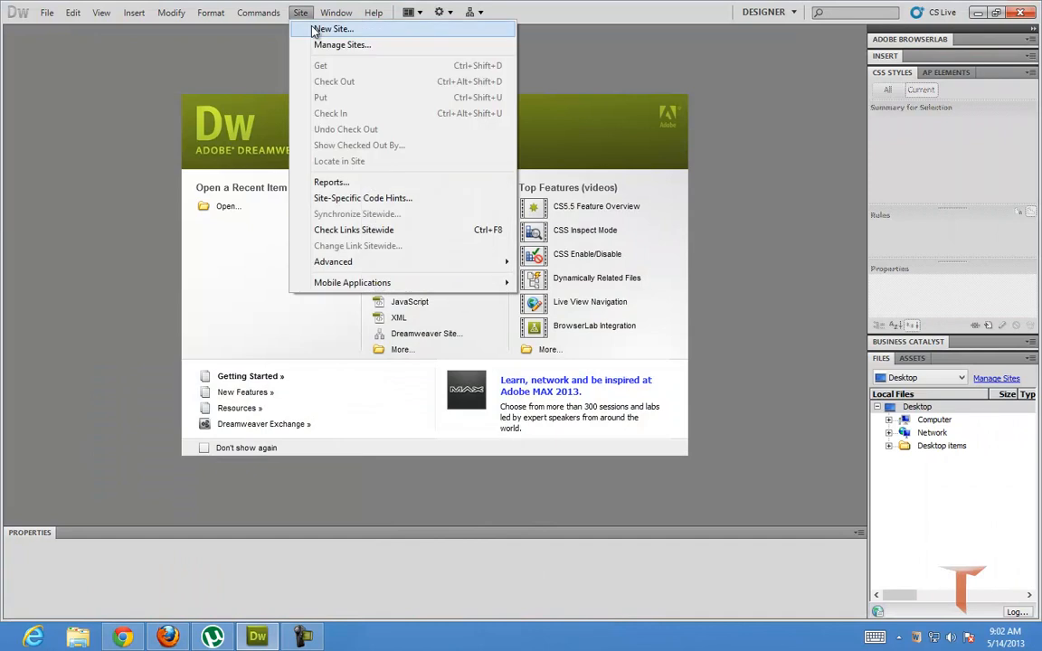
left_click(335, 28)
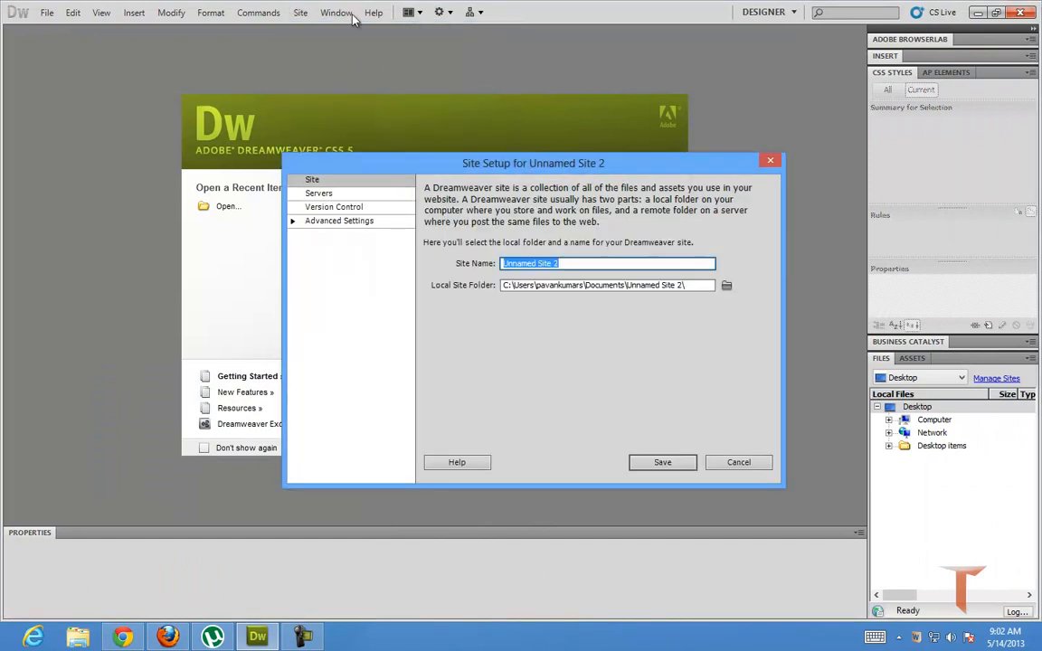
type("Tech")
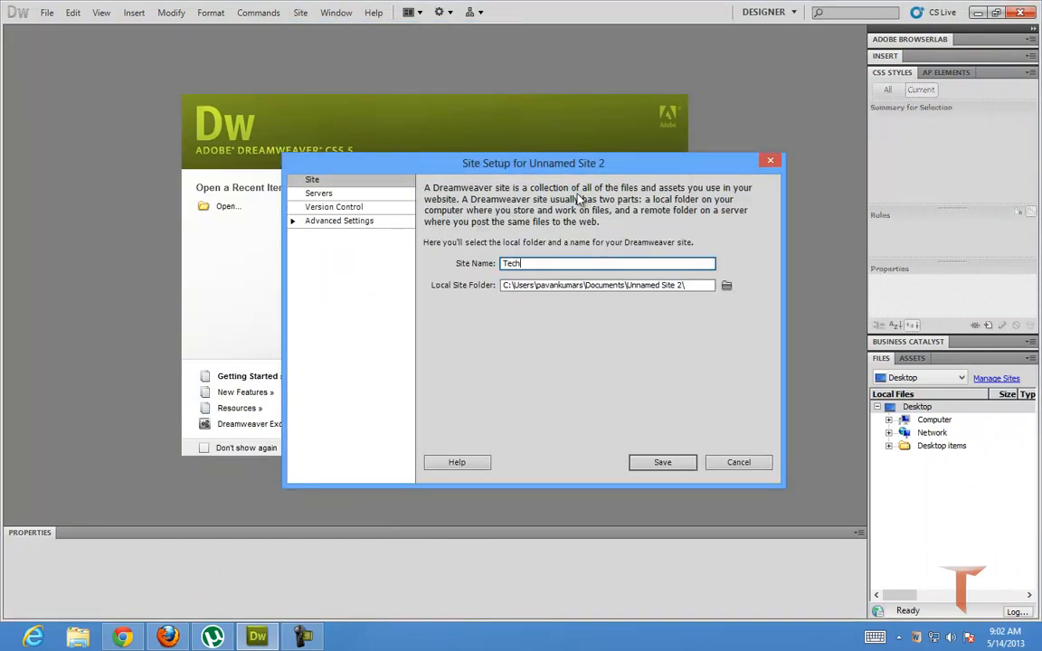
type("nophilesh")
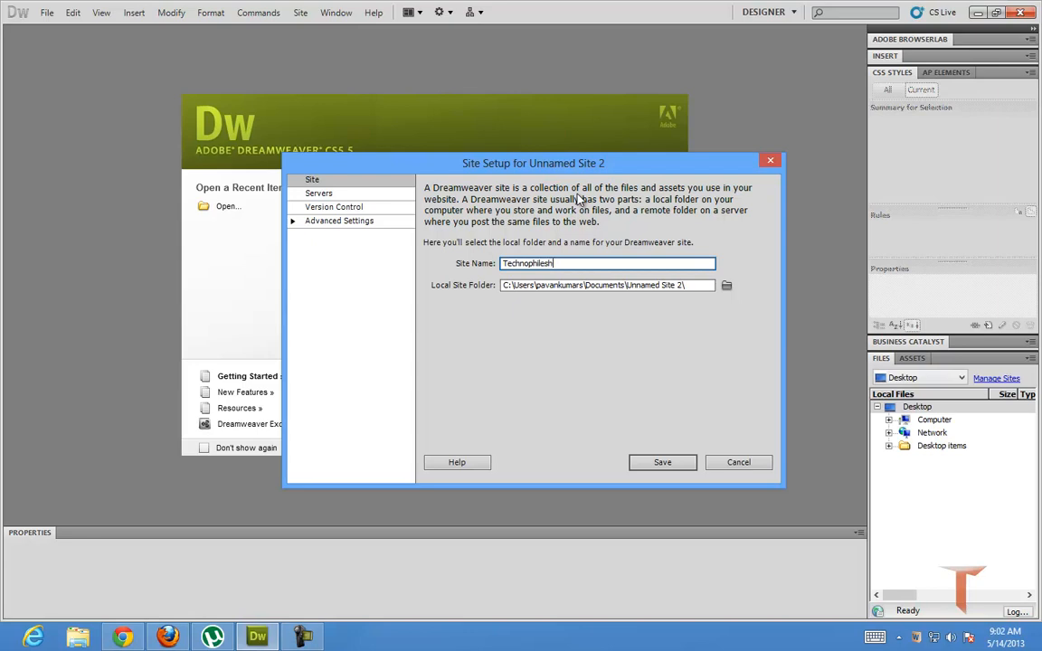
- Finish the site name and browse from htdocs into the IPAGE folder for the local root
type("ub")
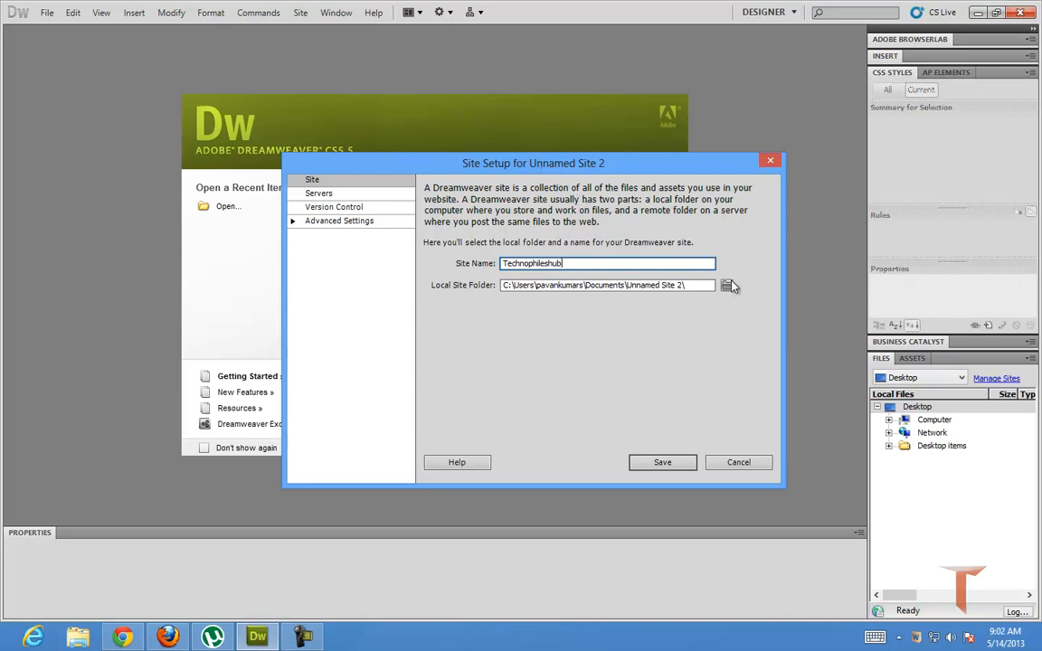
left_click(727, 285)
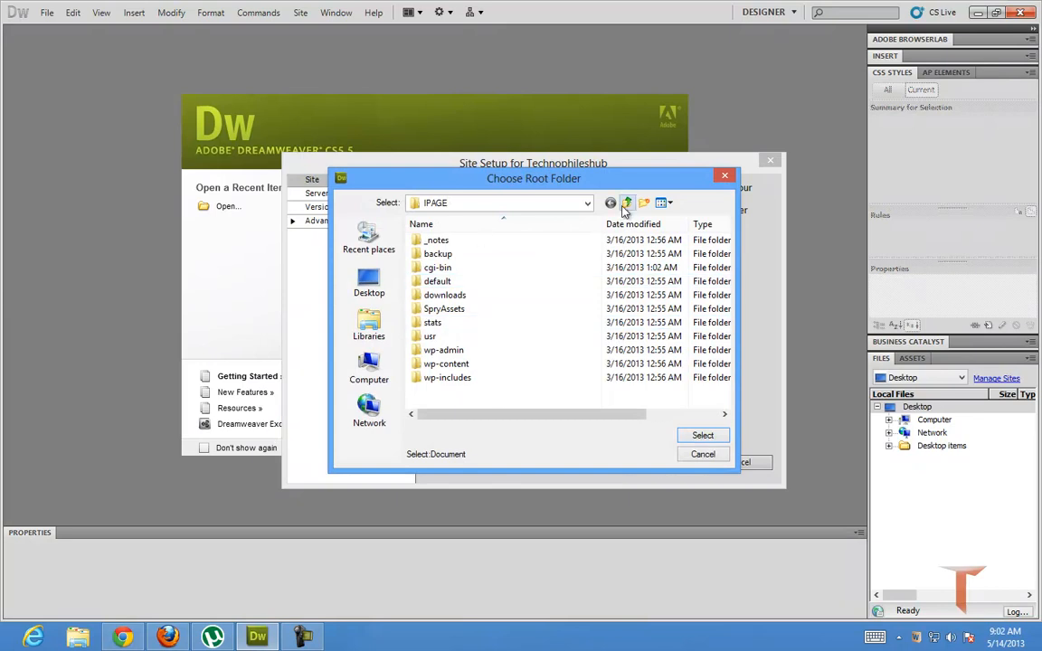
left_click(626, 202)
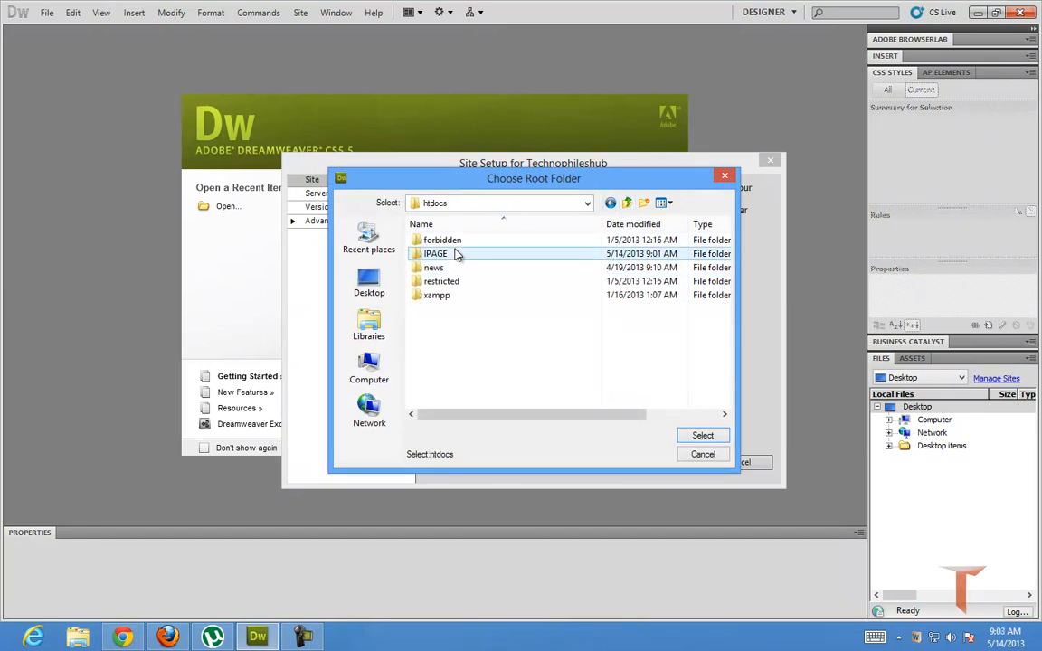
double_click(434, 253)
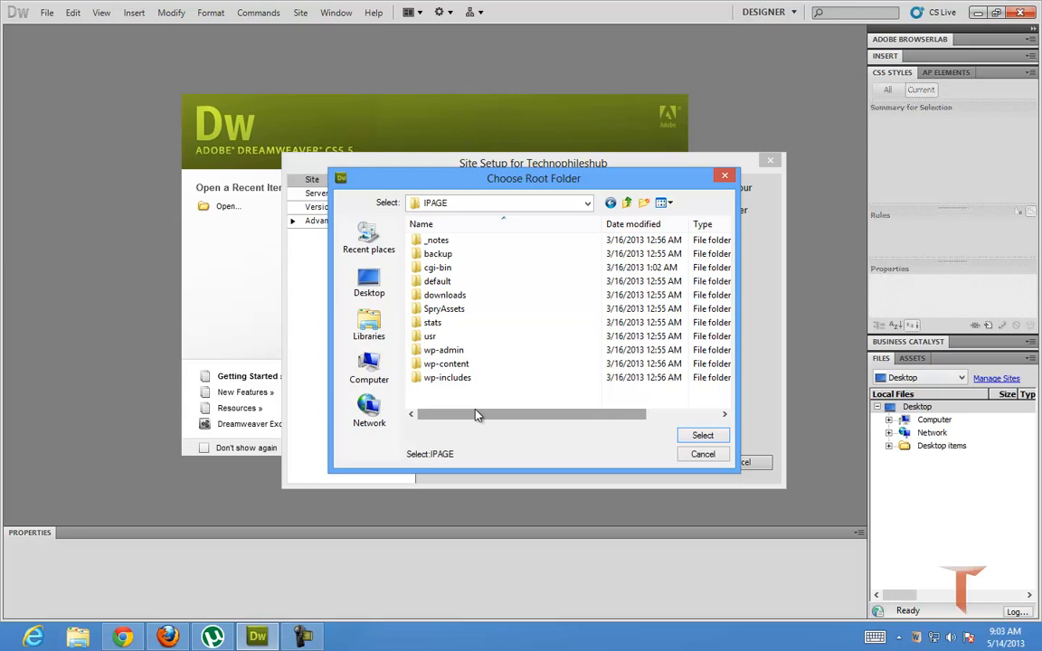
mouse_move(473, 325)
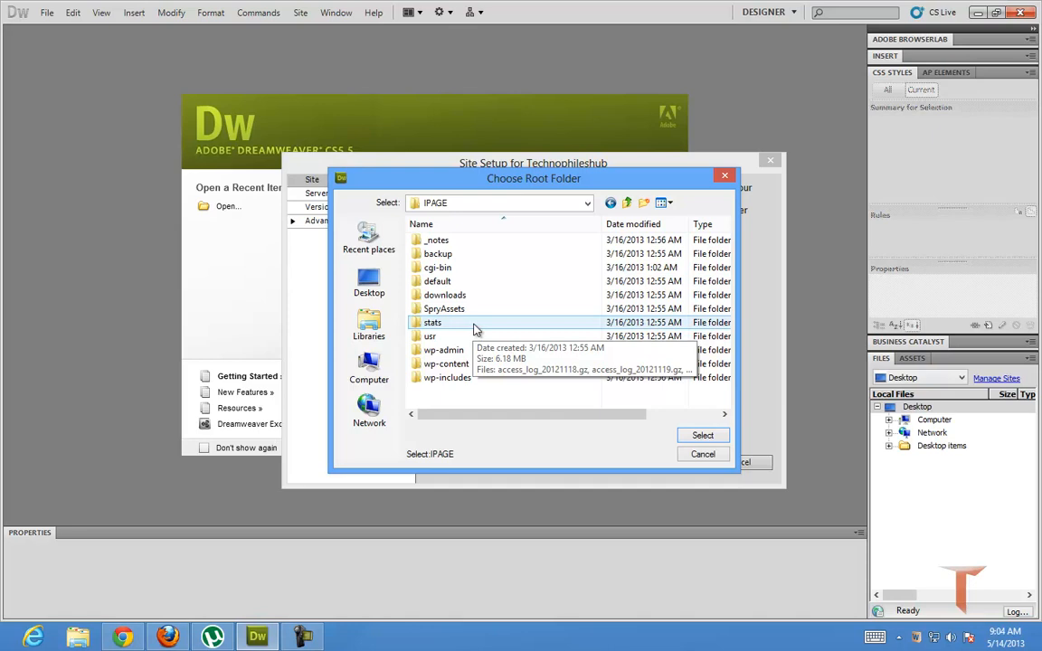
mouse_move(455, 402)
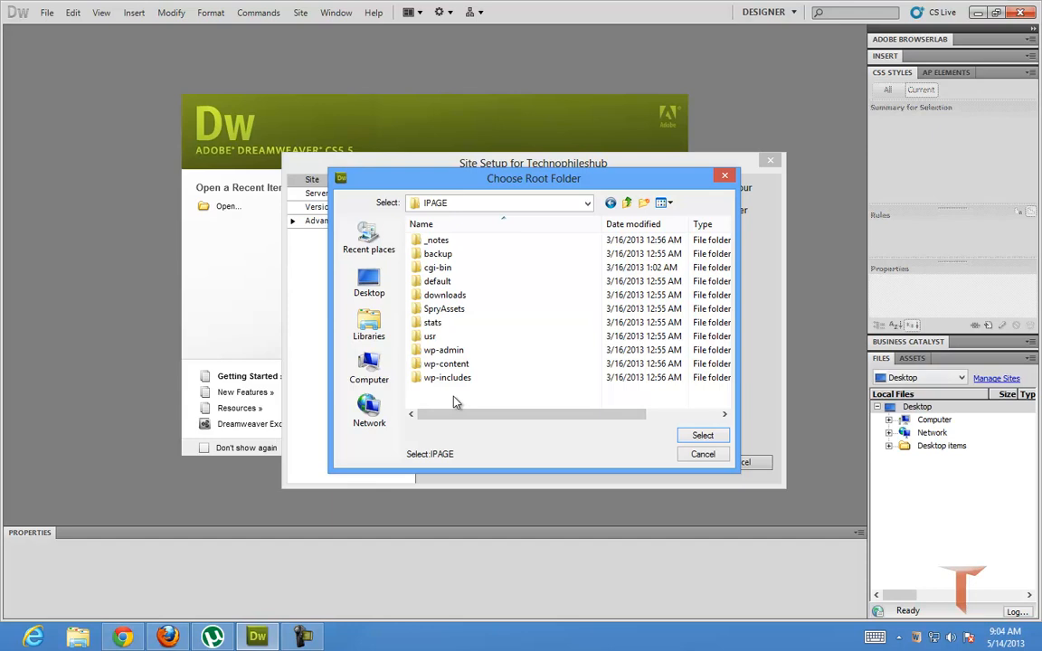
mouse_move(755, 443)
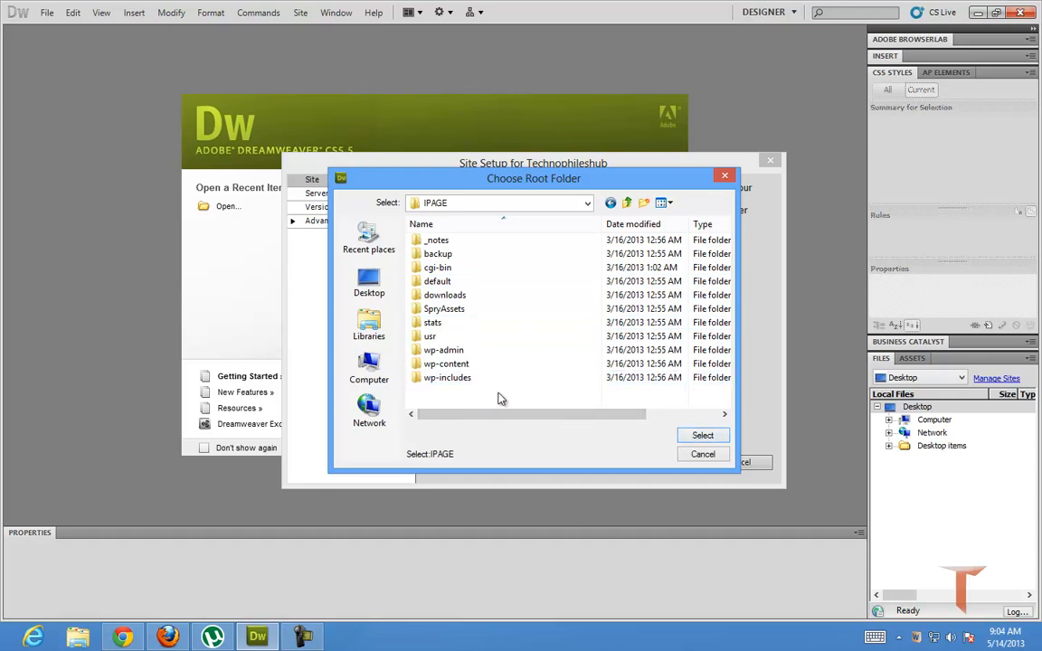
mouse_move(662, 393)
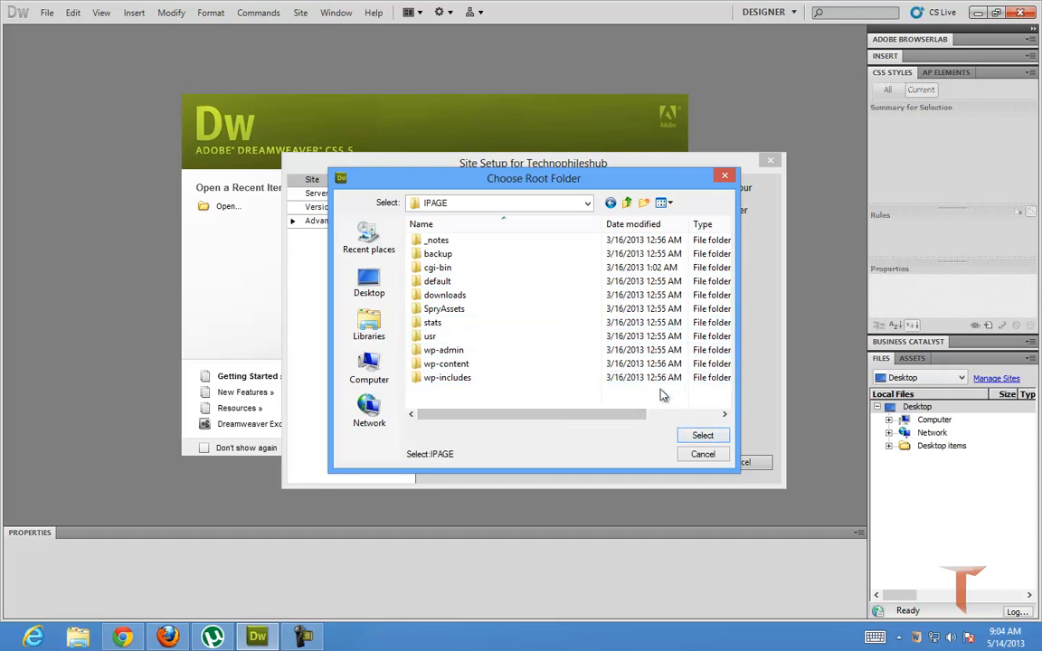
- Set IPAGE as the local site folder and view the empty Servers list
left_click(702, 435)
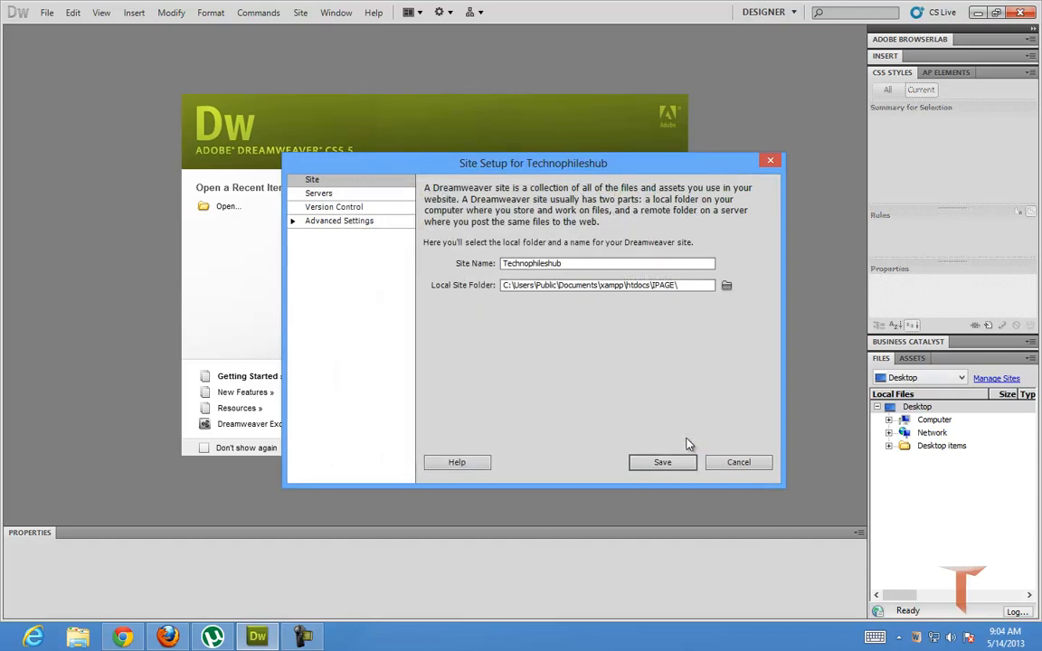
left_click(319, 193)
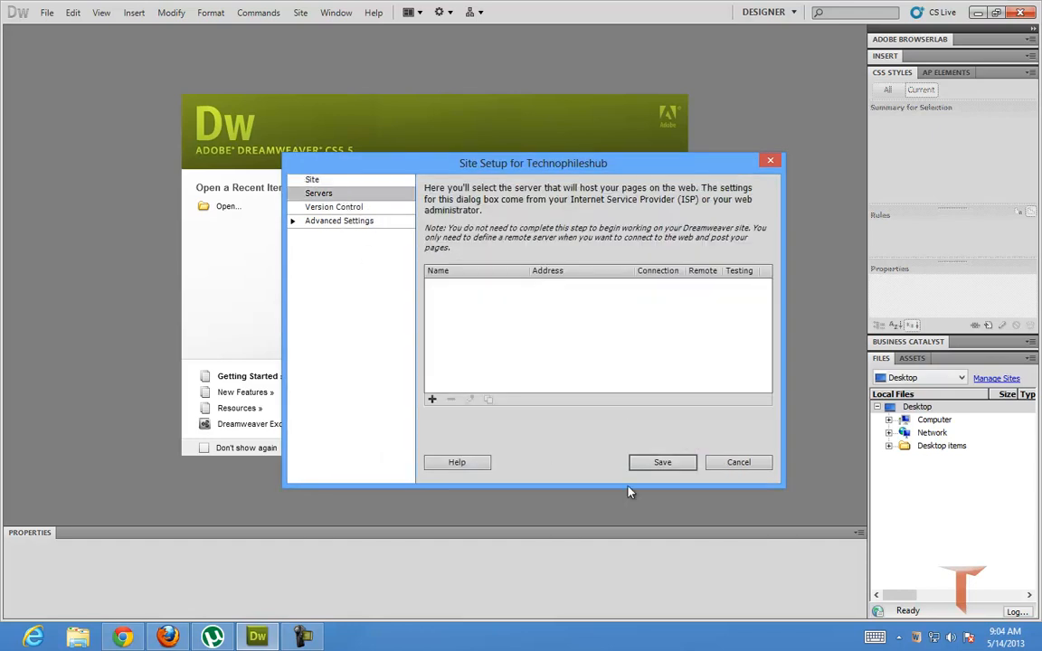
mouse_move(565, 367)
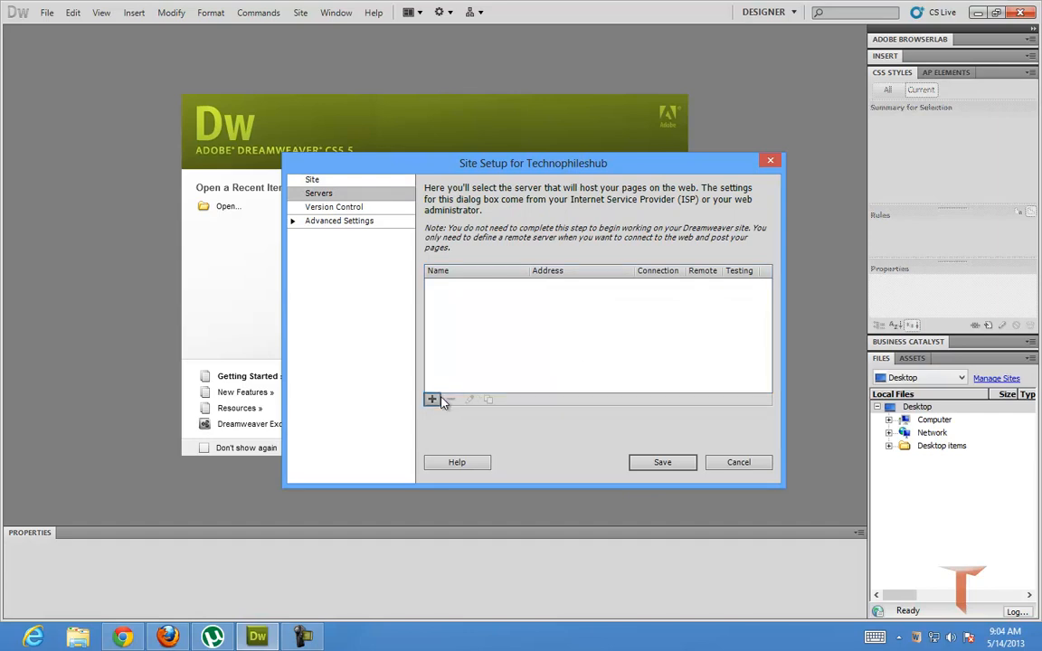
- Add a Technophileshub server over FTP and enter the address ftp.technophileshub.com
left_click(432, 400)
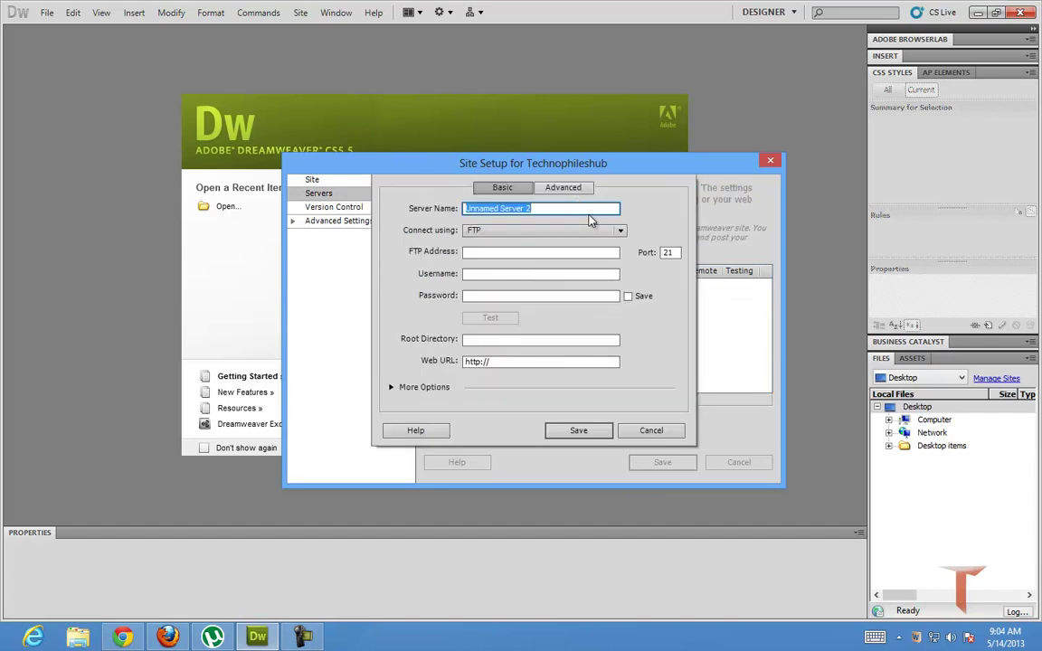
type("Technophileshub")
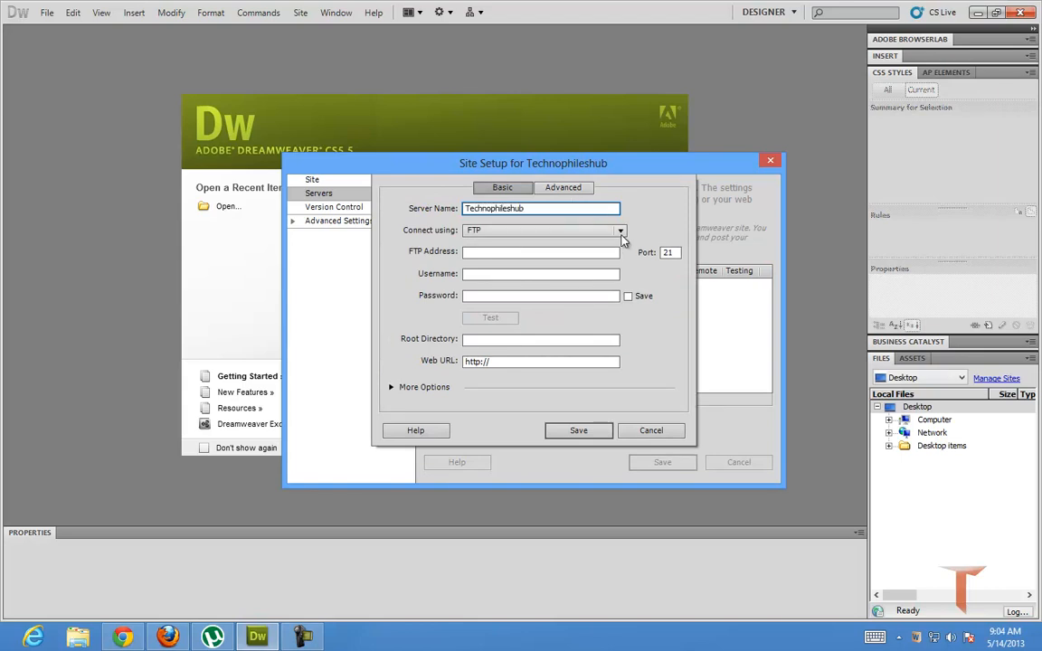
left_click(623, 230)
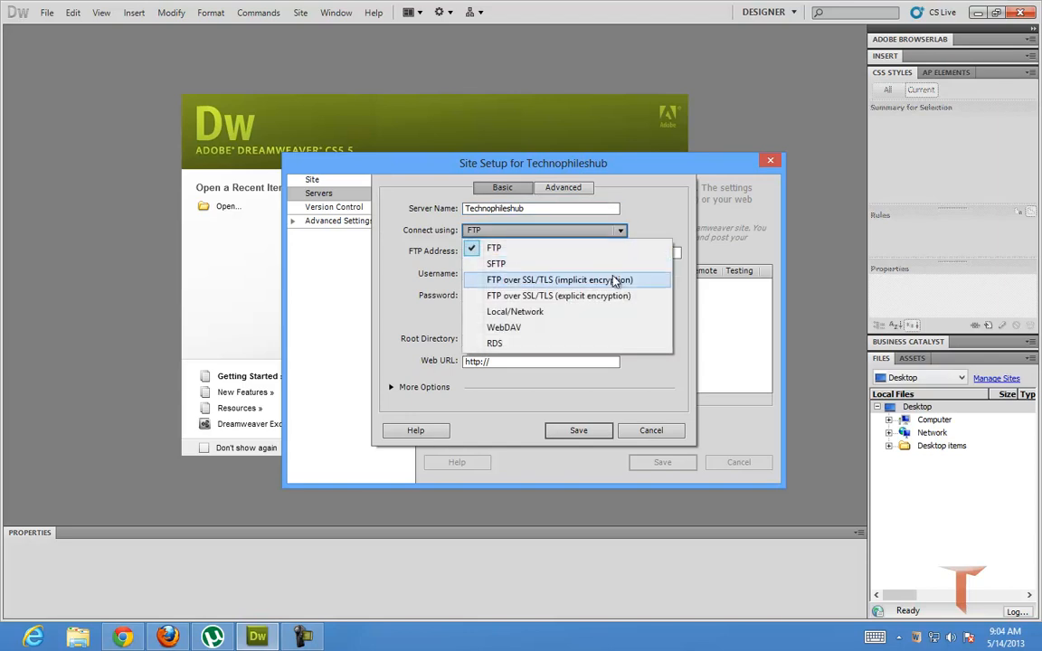
mouse_move(617, 296)
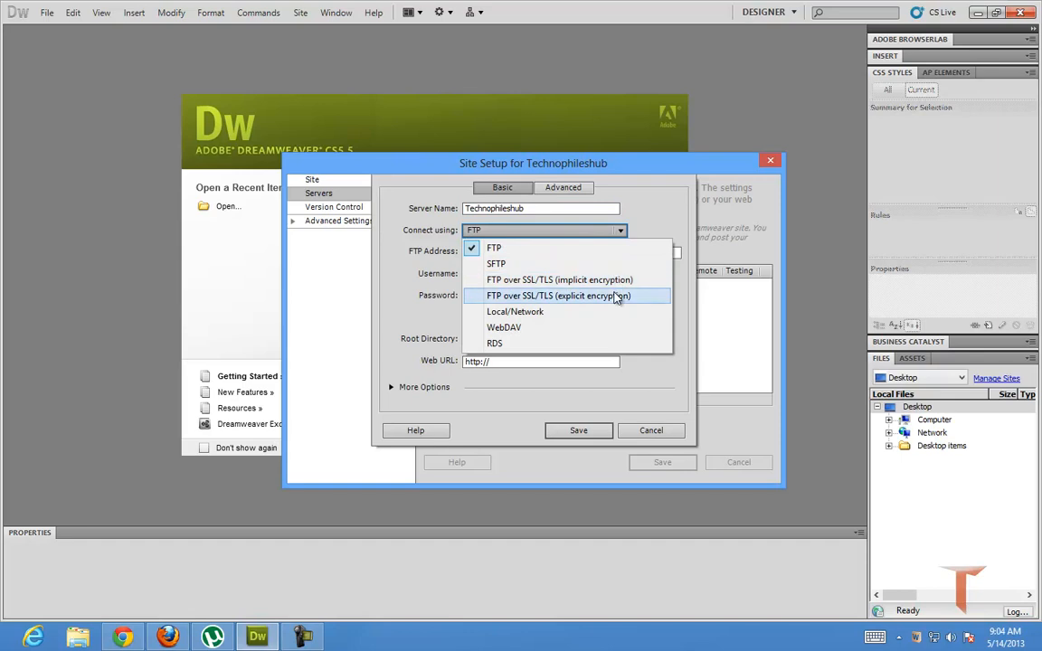
mouse_move(640, 279)
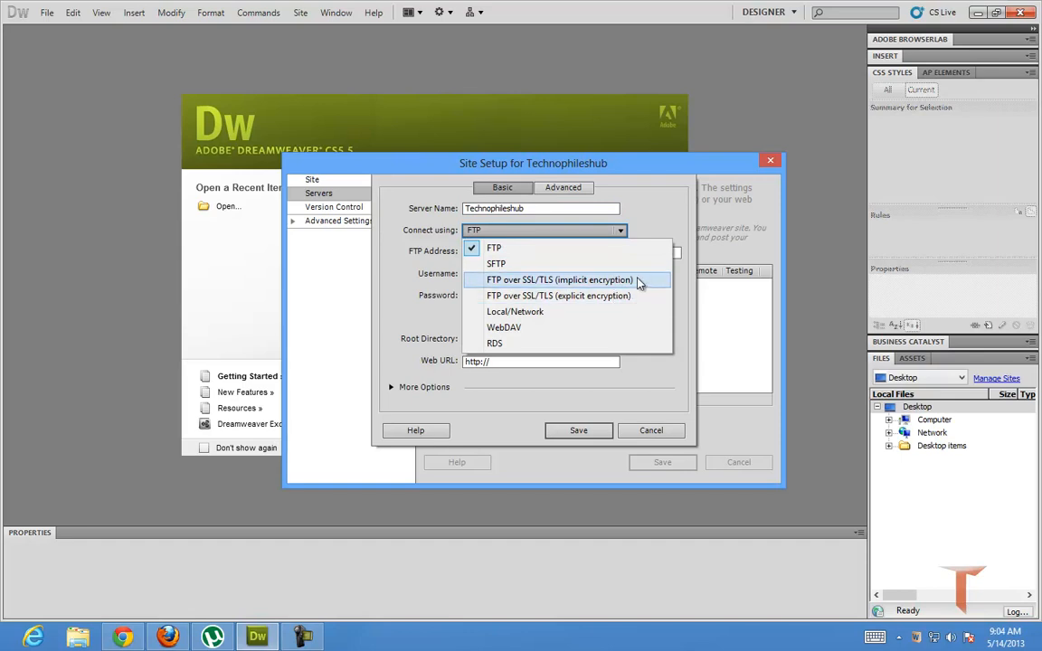
mouse_move(663, 263)
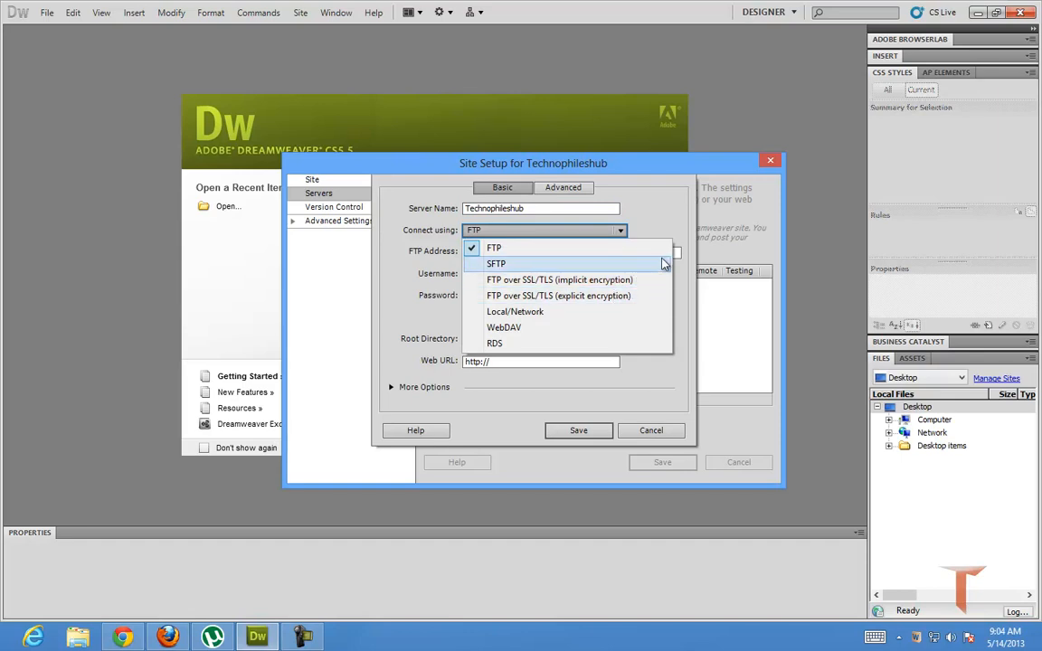
mouse_move(589, 248)
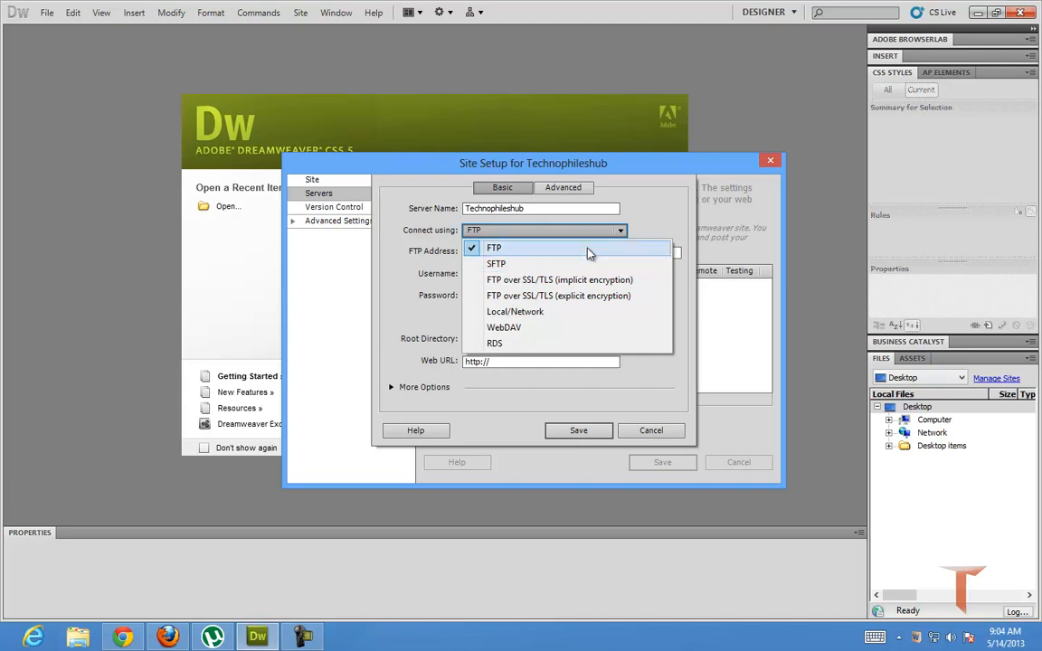
left_click(494, 248)
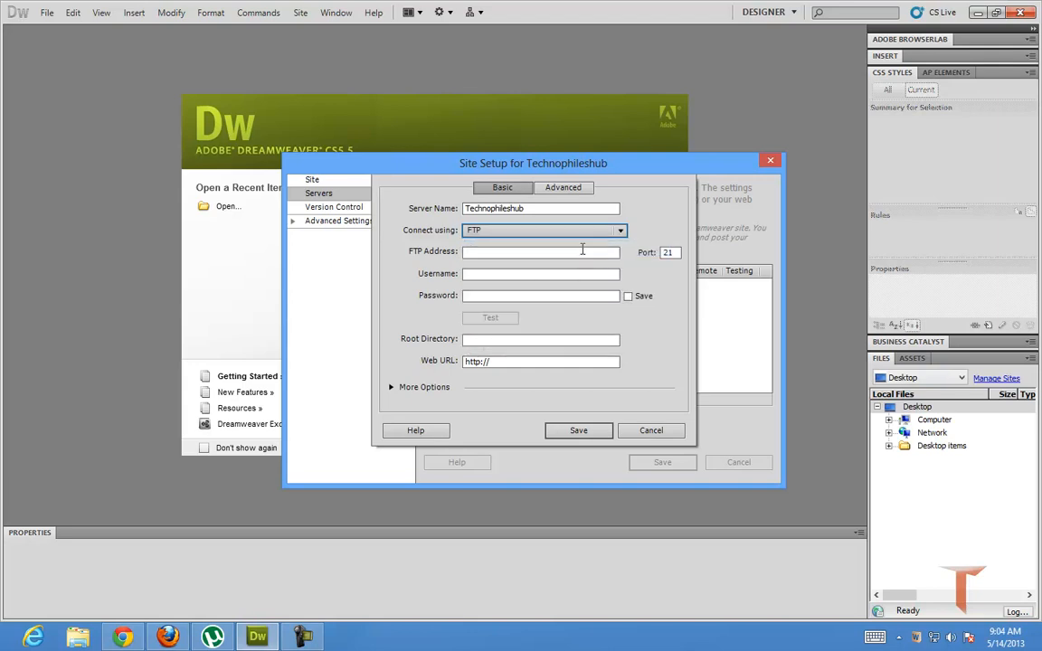
left_click(542, 252)
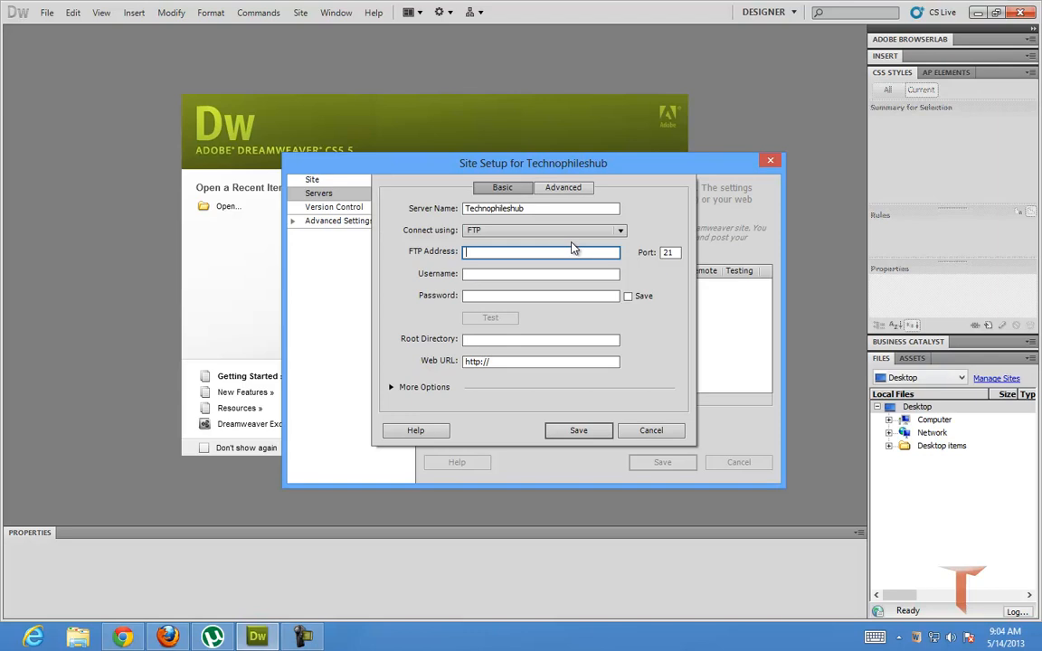
type("f")
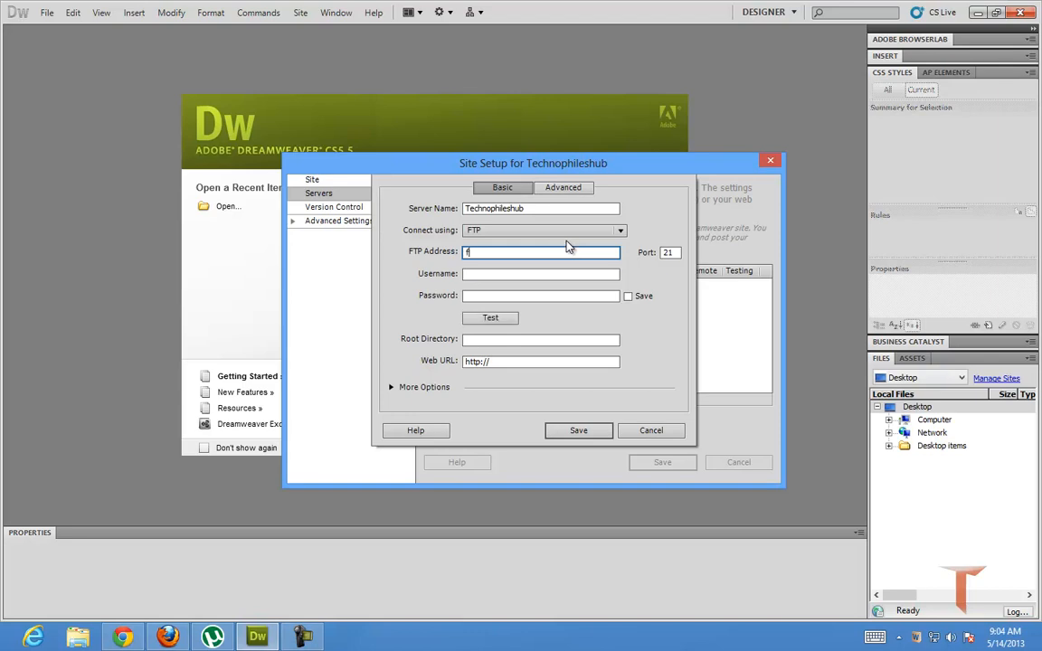
type("tp.technophileshub.com")
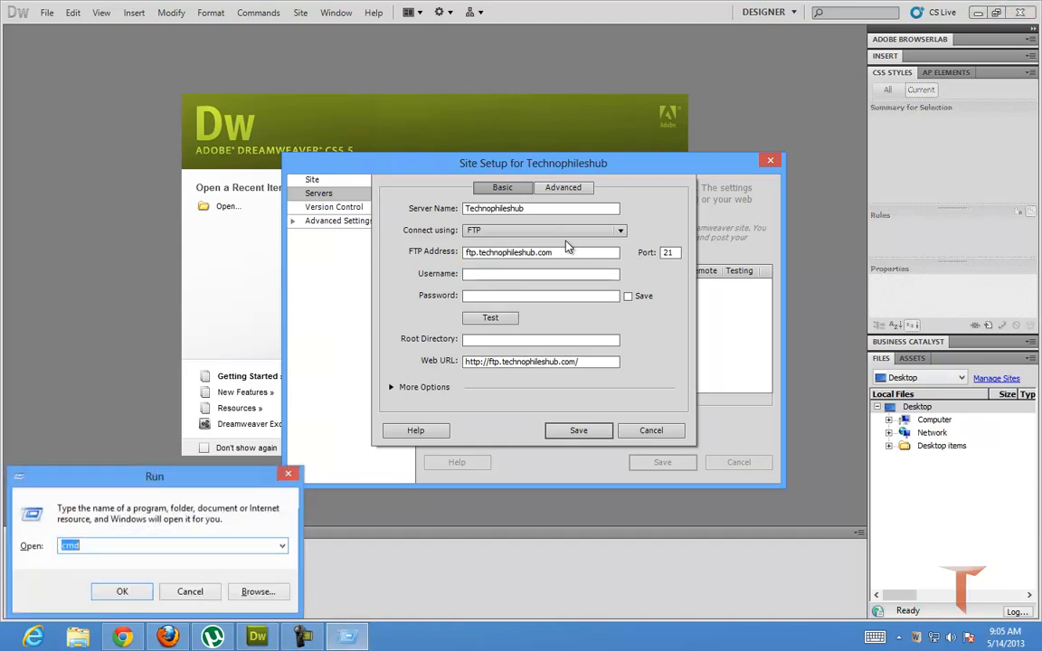
- In Command Prompt, run 'ftp ftp.technophileshub.com' to connect to the server
left_click(122, 590)
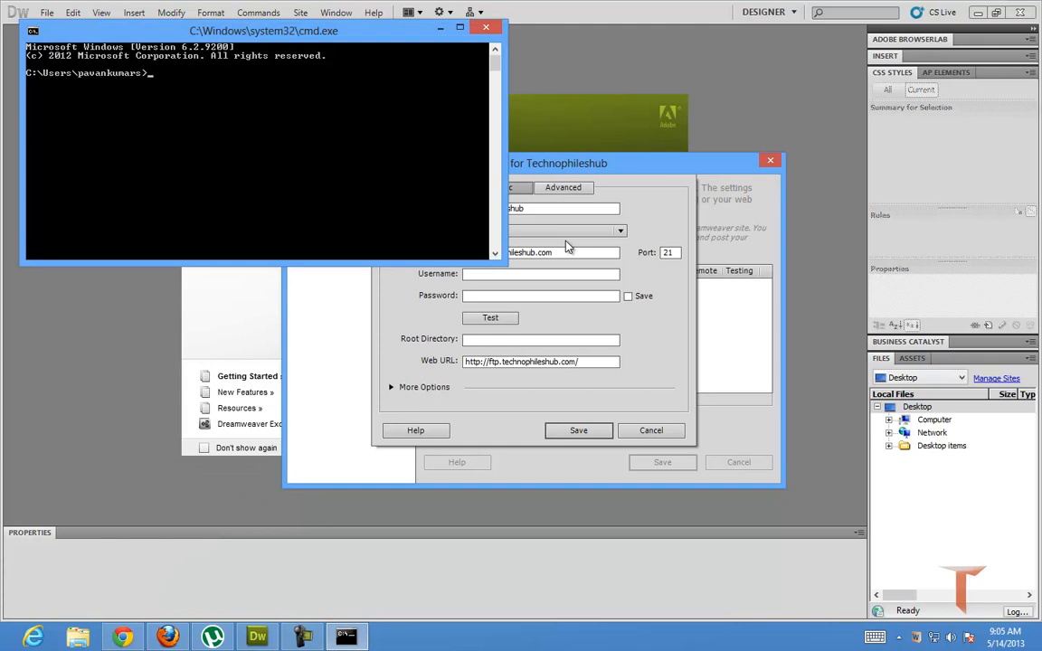
type("ftp ftp.t")
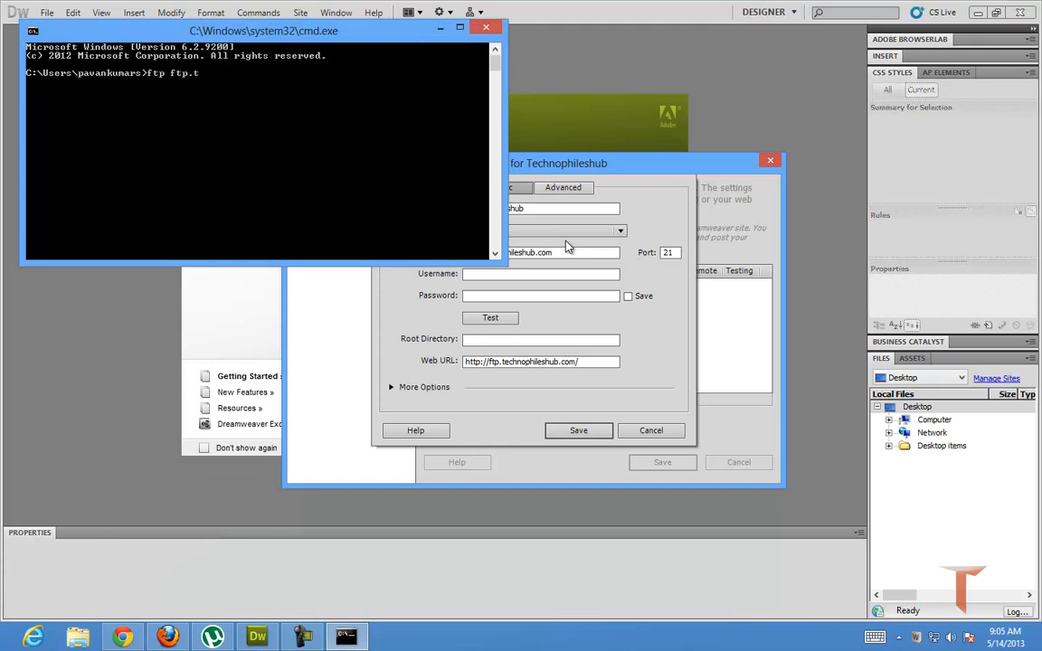
type("echnophileshub")
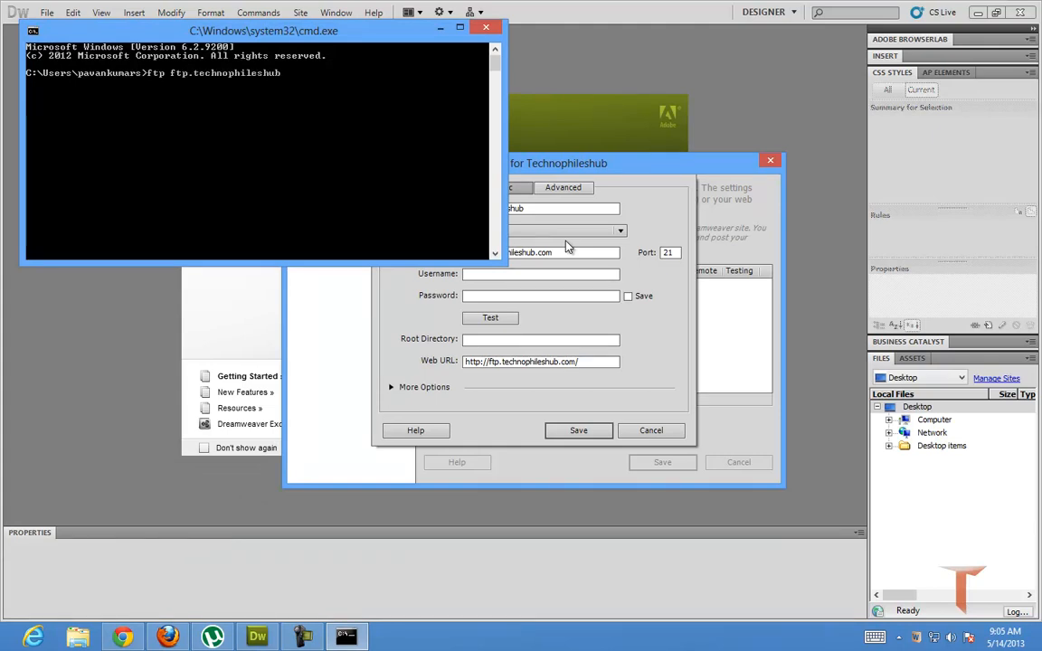
type(".com")
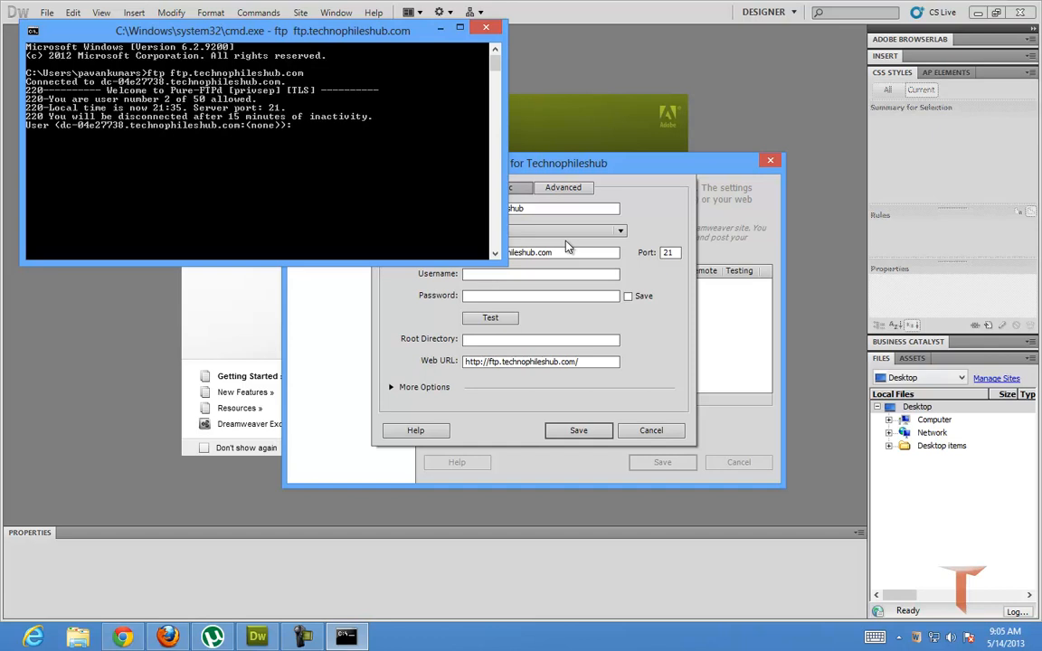
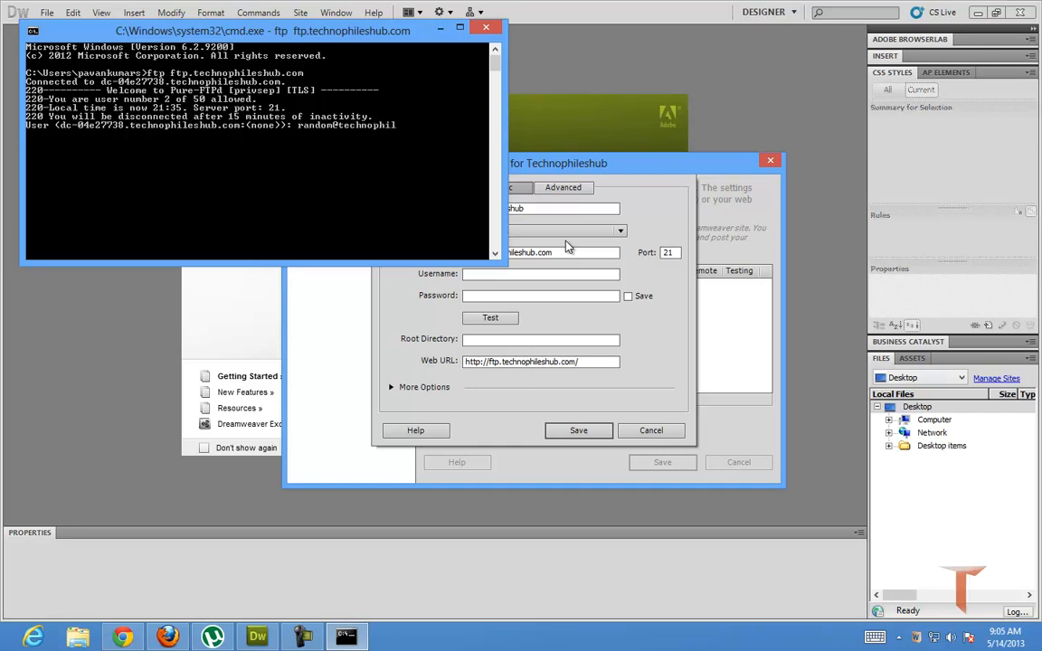
- Log in to the FTP session by submitting the username and password
key("Enter")
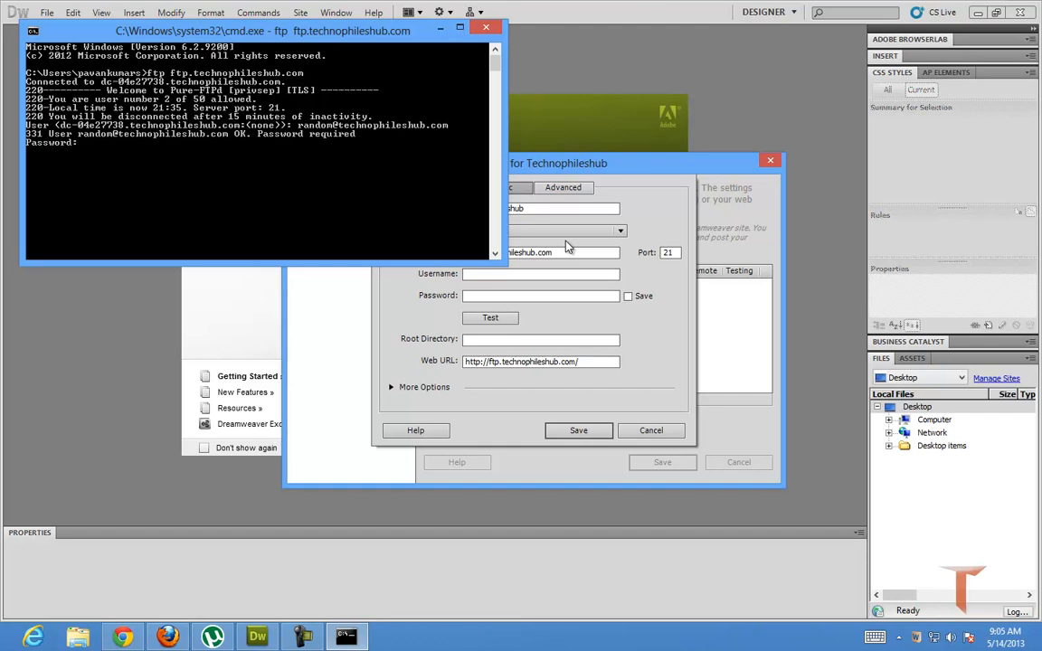
key("Enter")
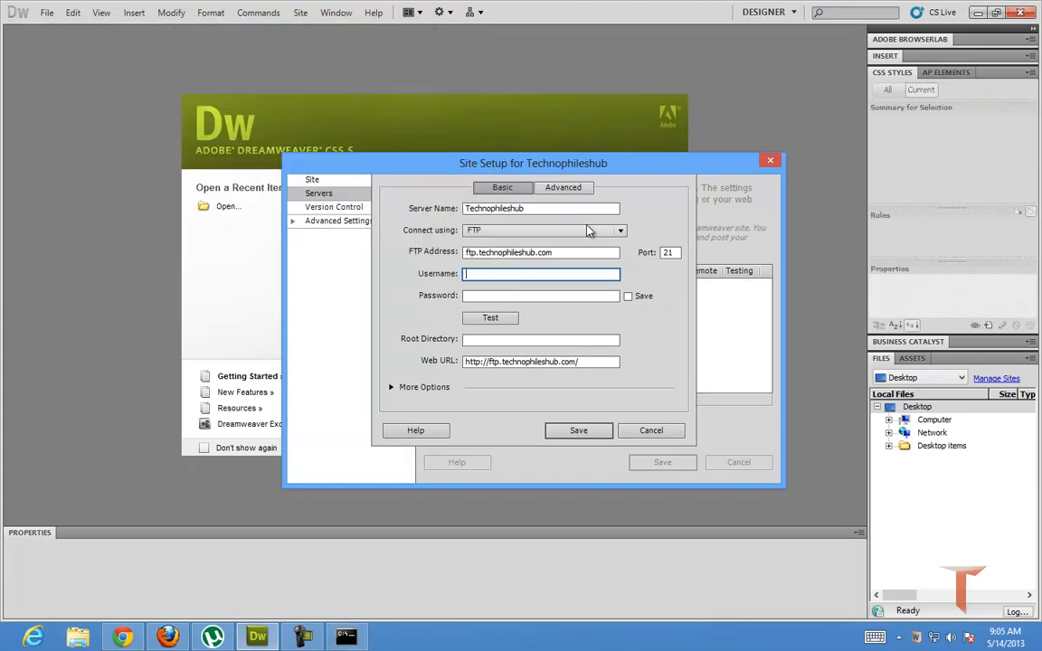
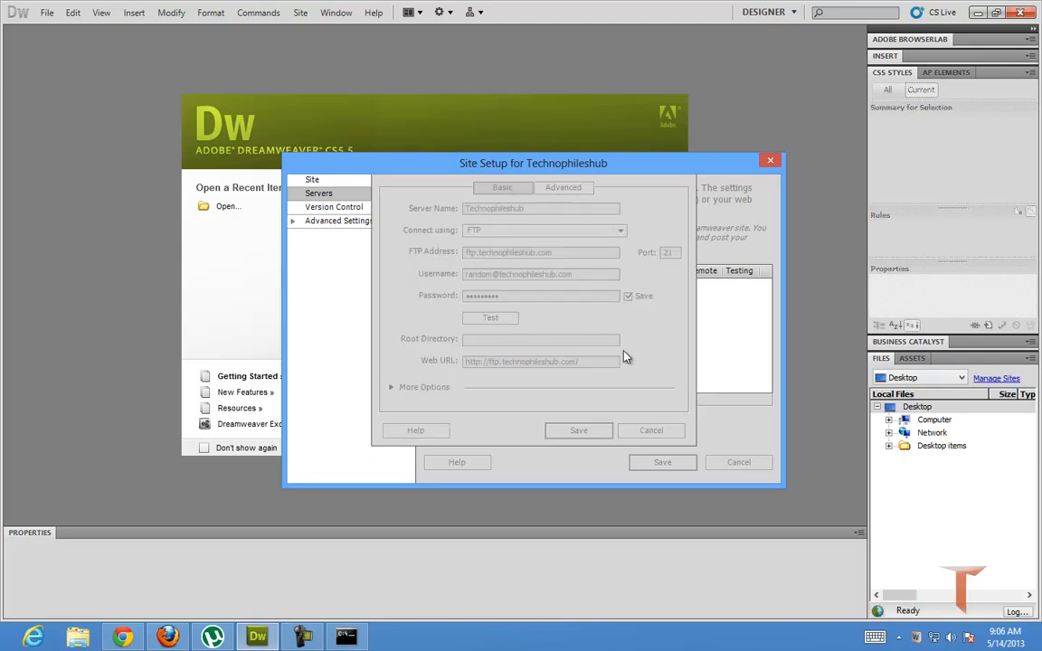
- Enter the login, test the connection successfully, and set the root directory to '/'
left_click(491, 317)
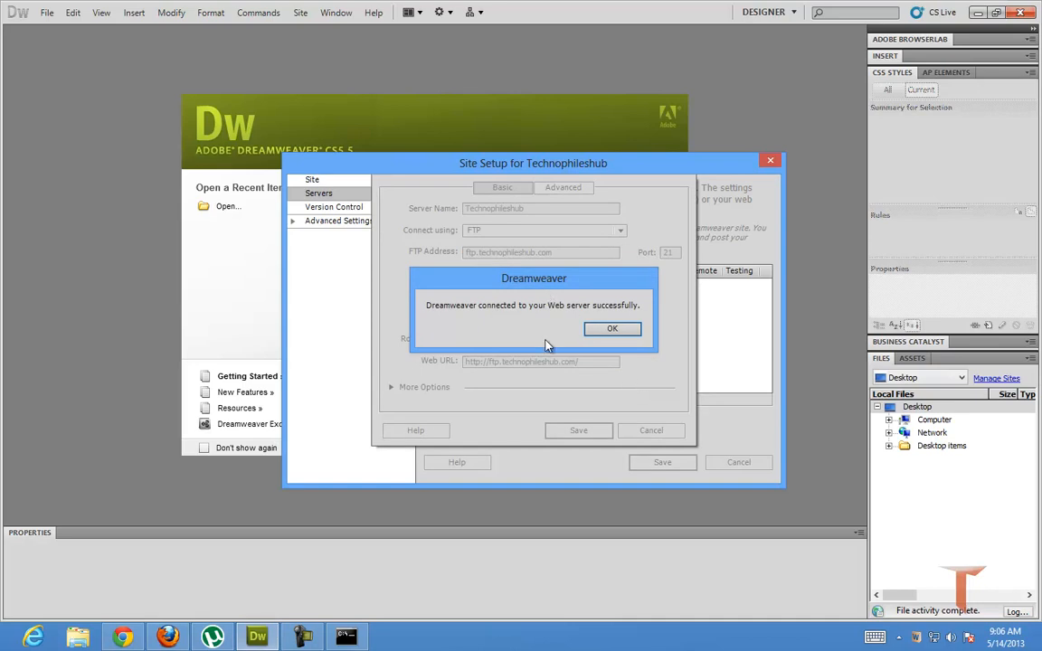
left_click(612, 328)
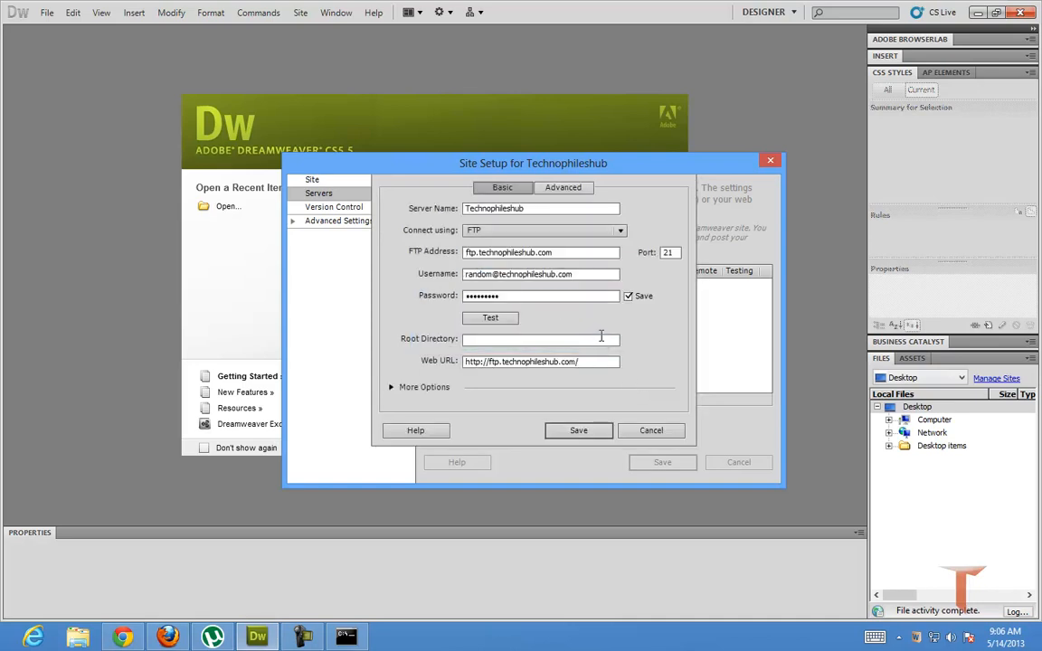
left_click(541, 339)
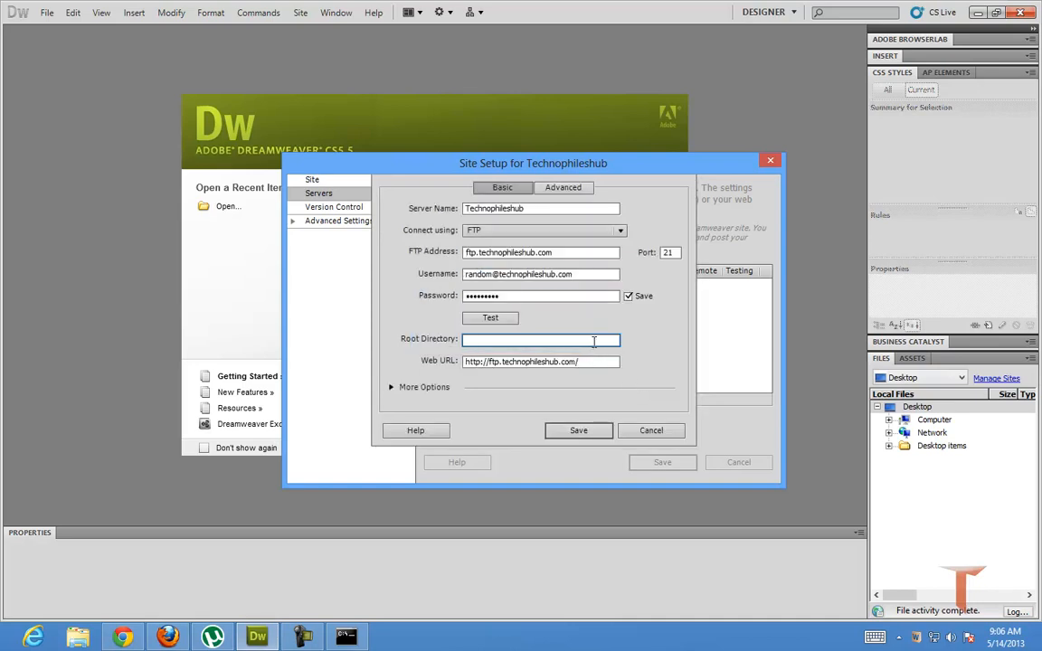
type("/")
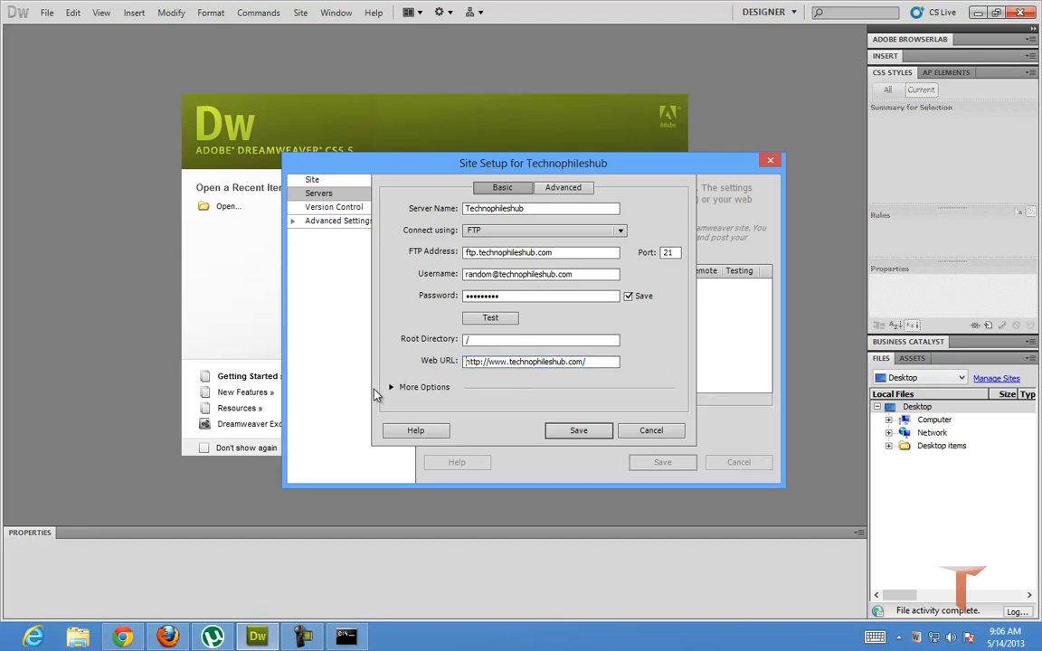
- Show the extra FTP options, with passive FTP and performance optimization on, and select the Web URL
left_click(391, 387)
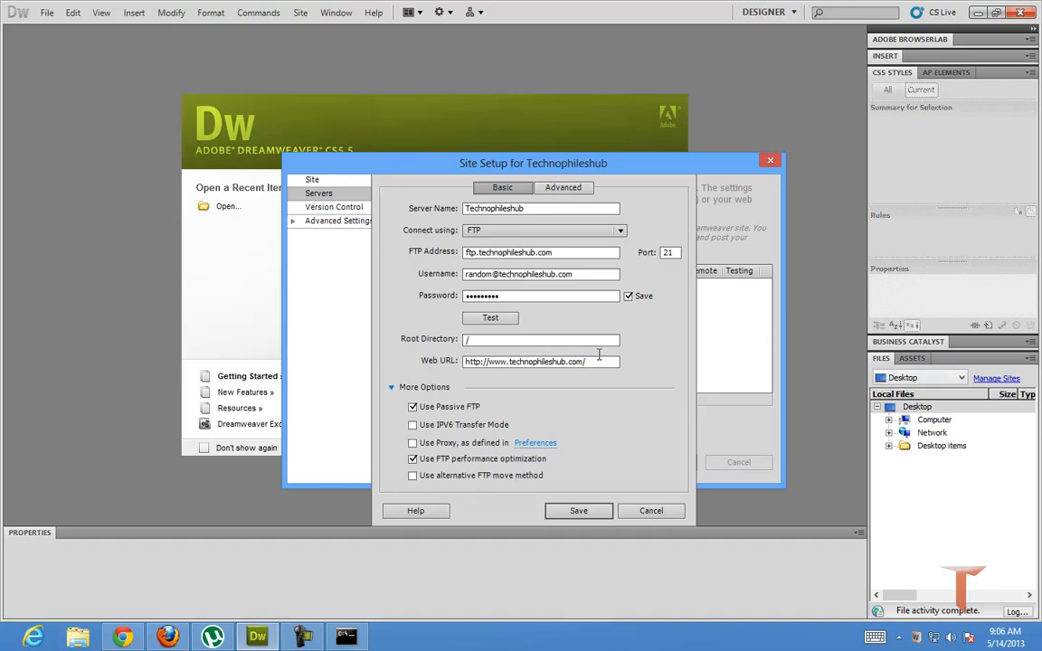
triple_click(540, 361)
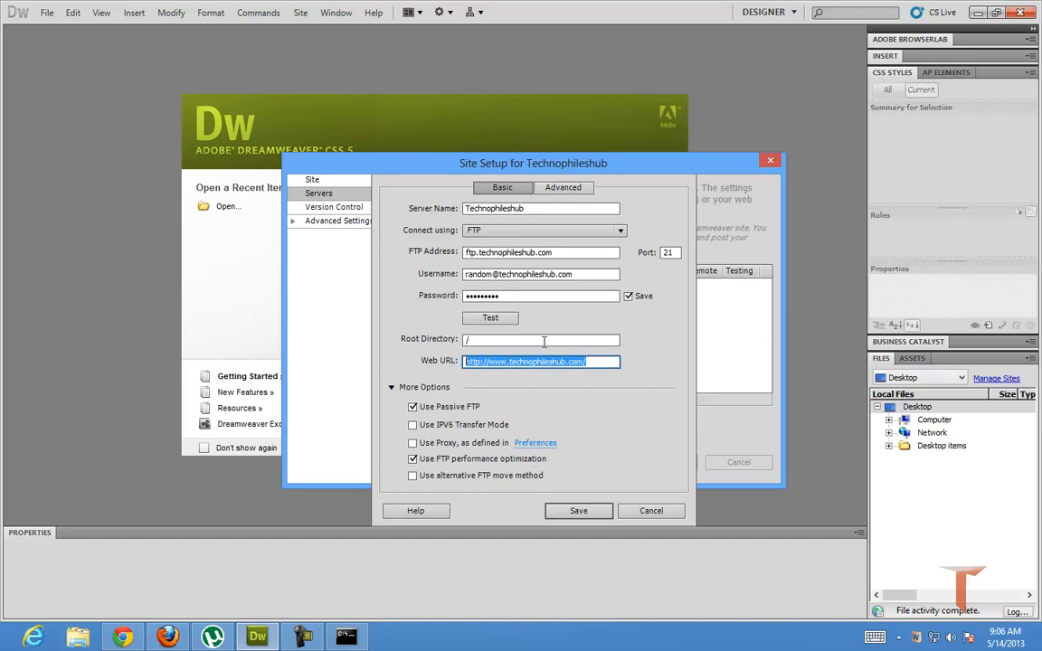
mouse_move(547, 334)
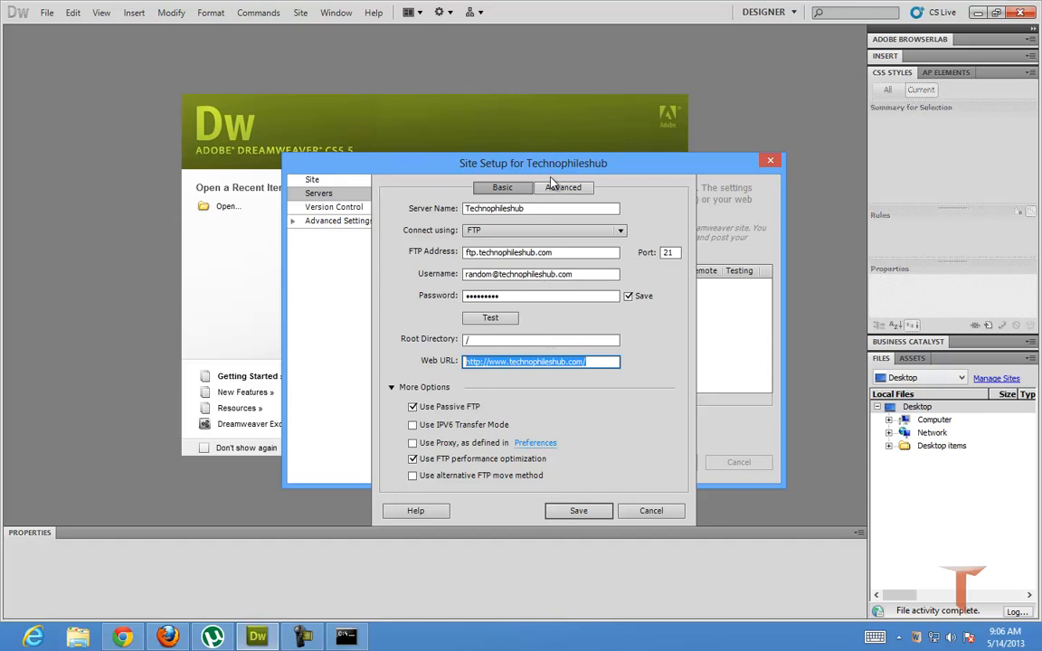
left_click(563, 187)
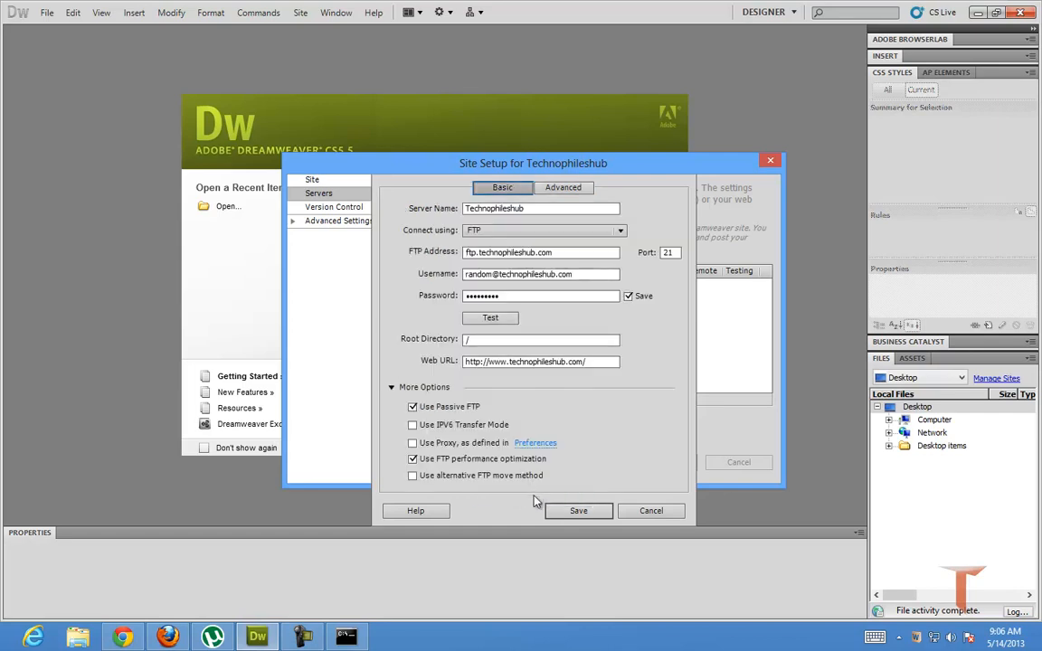
- Save the server, add and cancel a Local/Network server, then mark Technophileshub as testing server
left_click(578, 511)
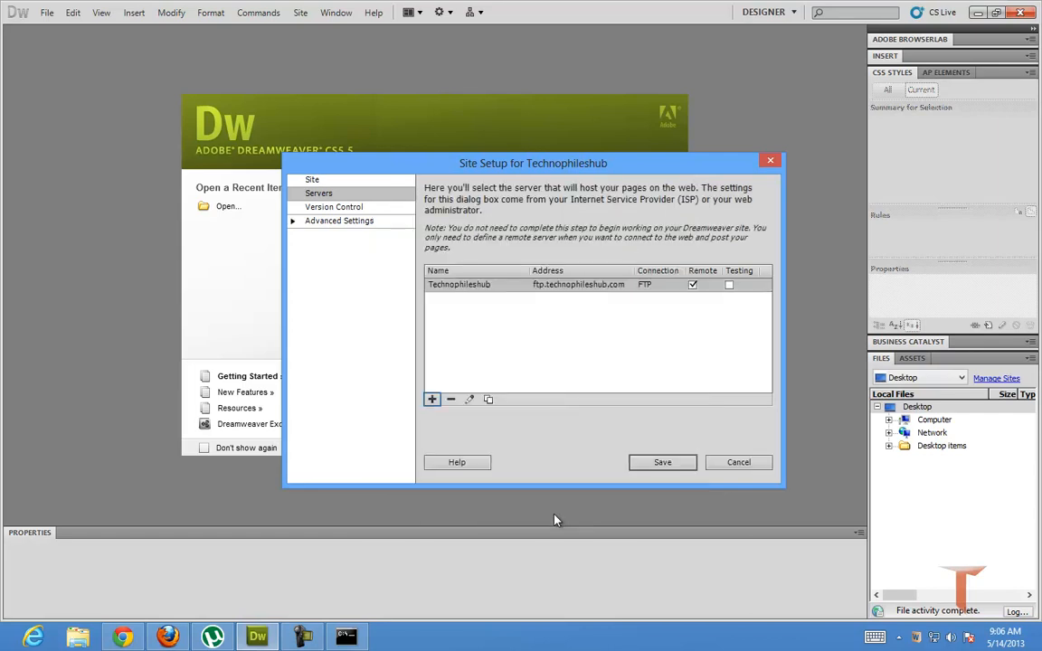
mouse_move(760, 350)
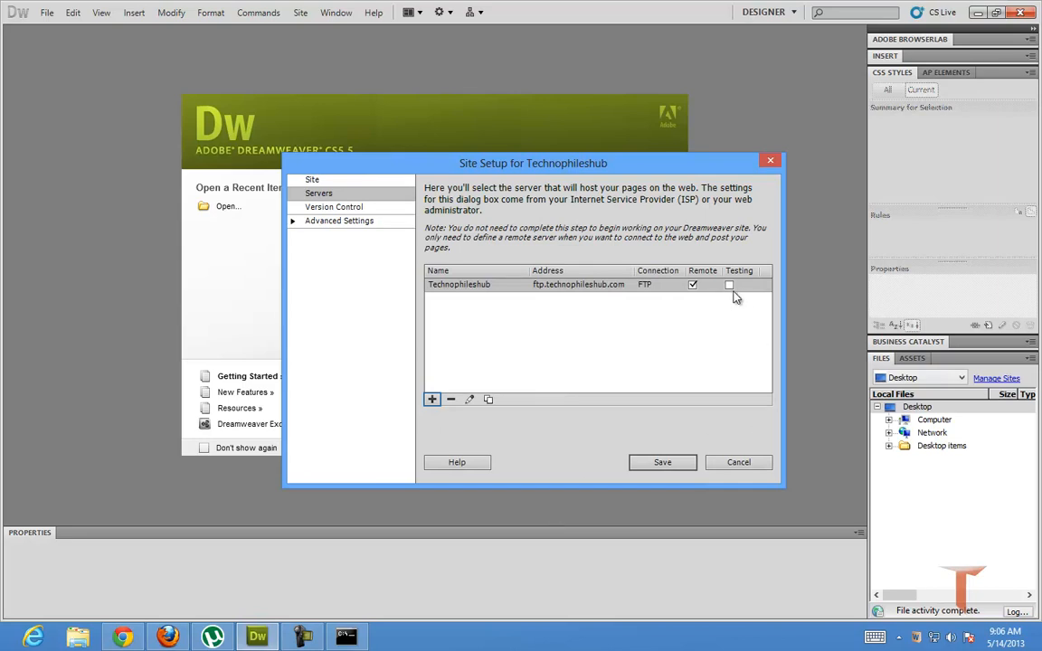
mouse_move(731, 292)
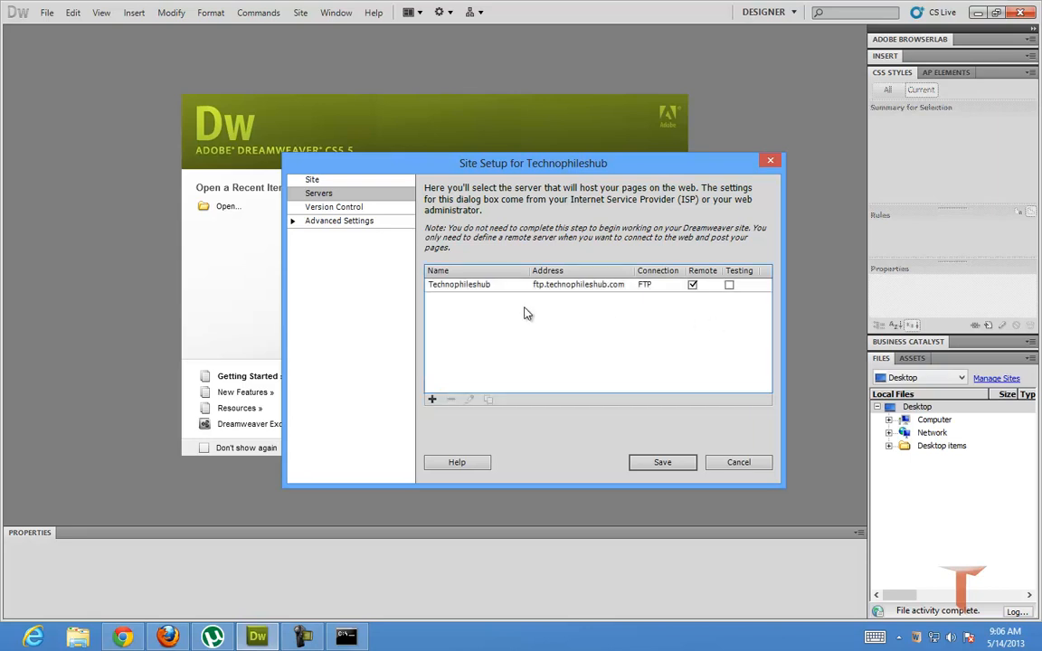
left_click(432, 399)
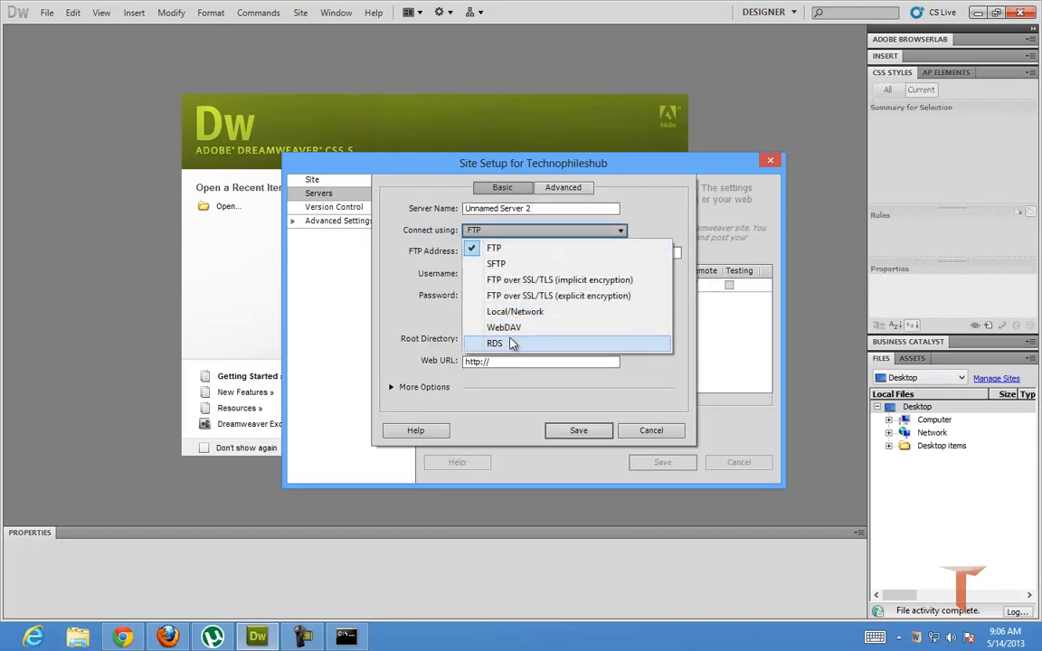
left_click(515, 311)
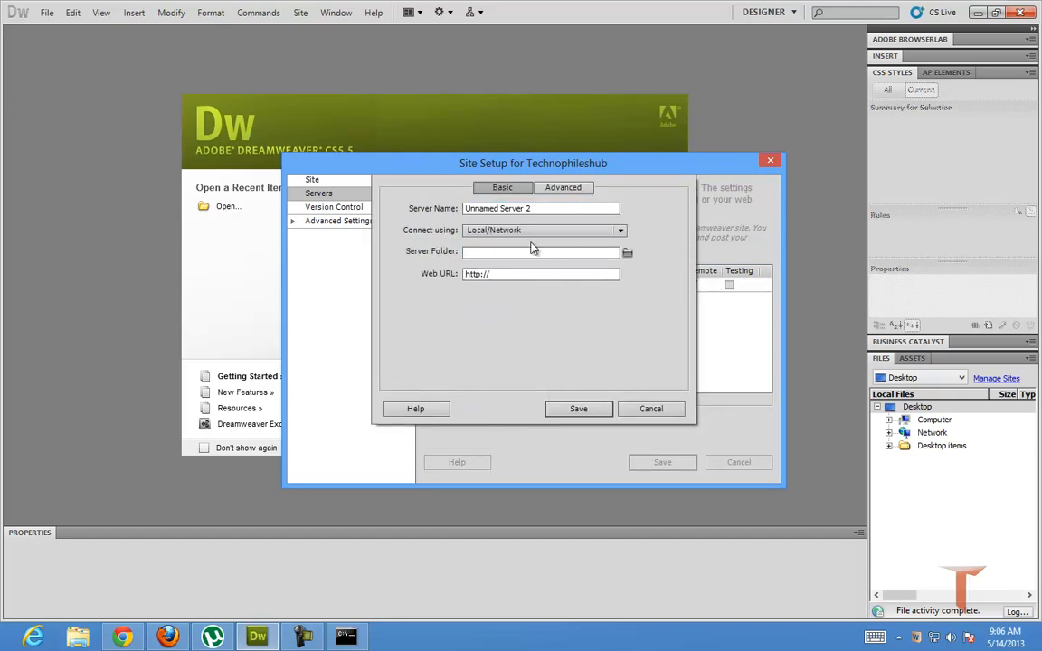
left_click(578, 409)
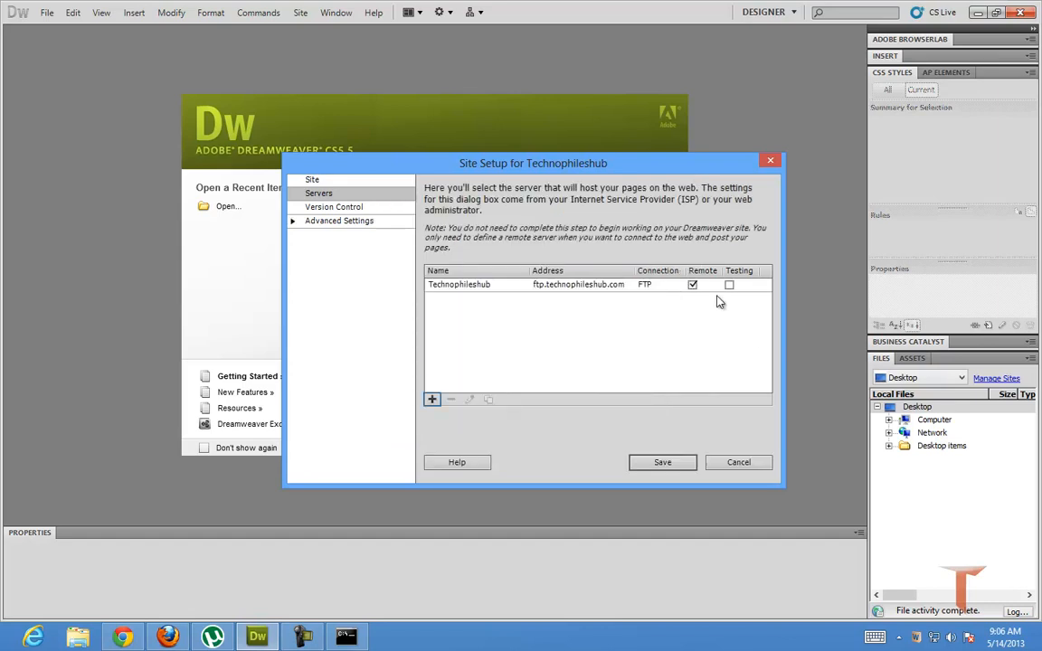
mouse_move(731, 316)
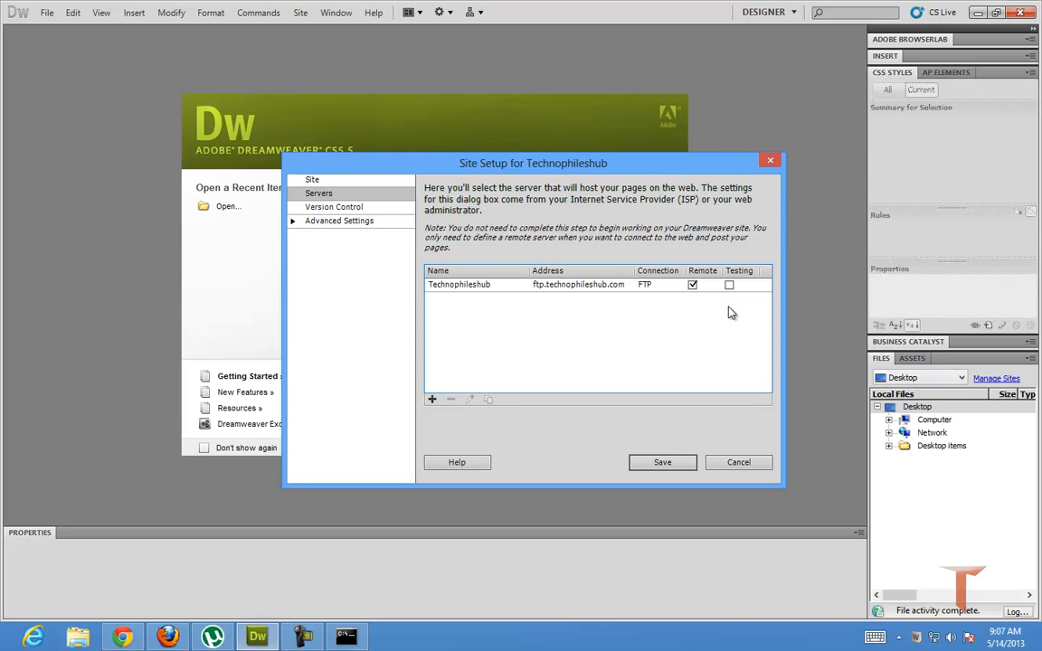
mouse_move(501, 318)
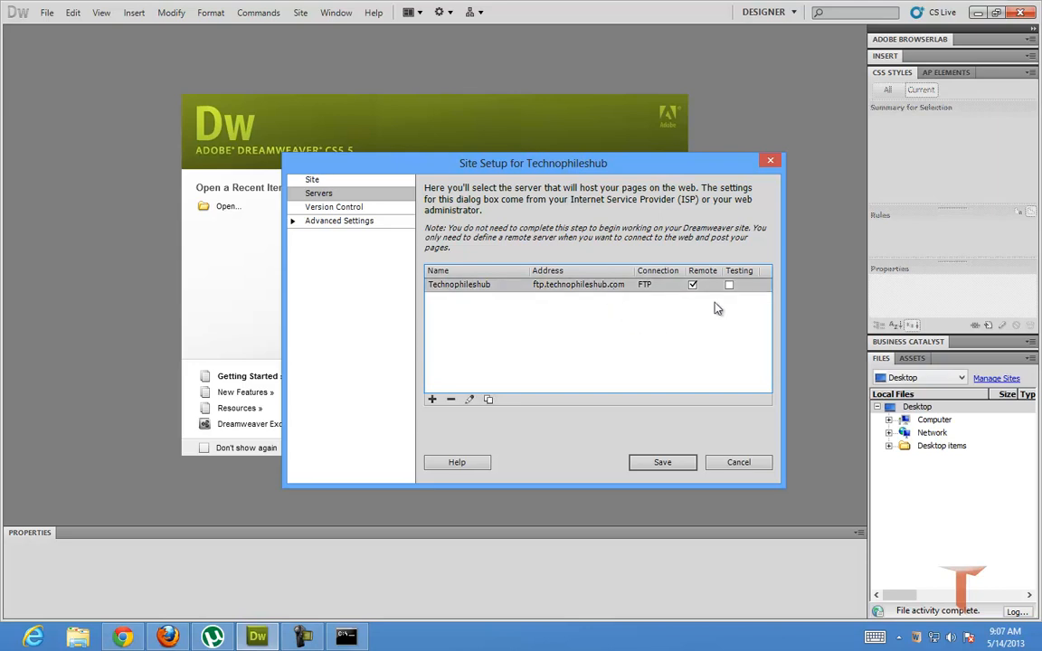
left_click(728, 284)
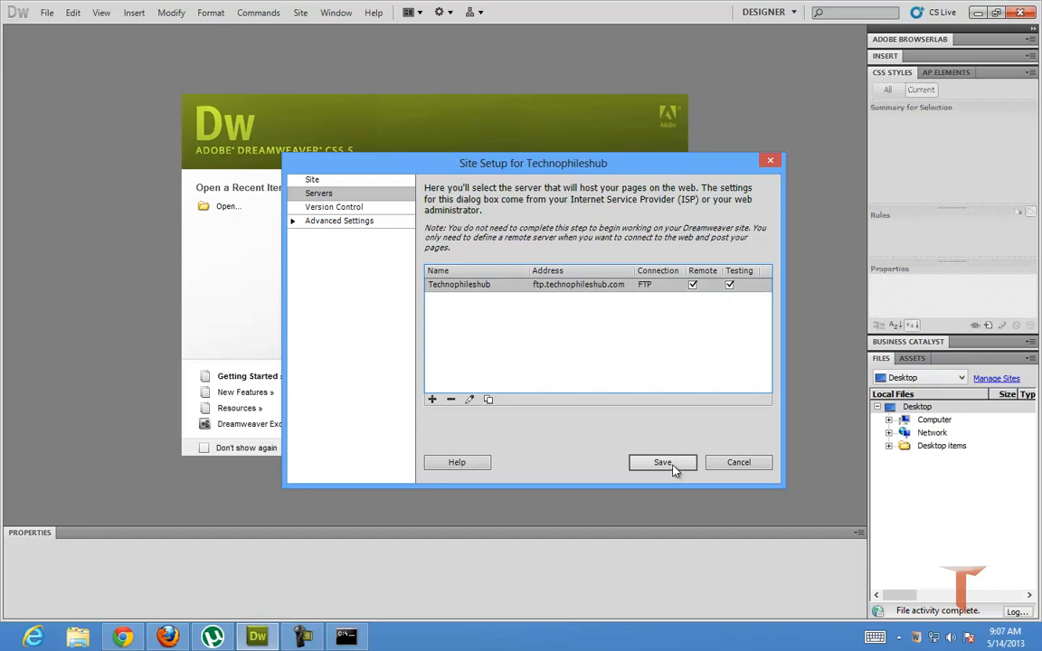
- Save the Site Setup so the Files panel lists wp-admin, wp-content and wp-includes
left_click(662, 462)
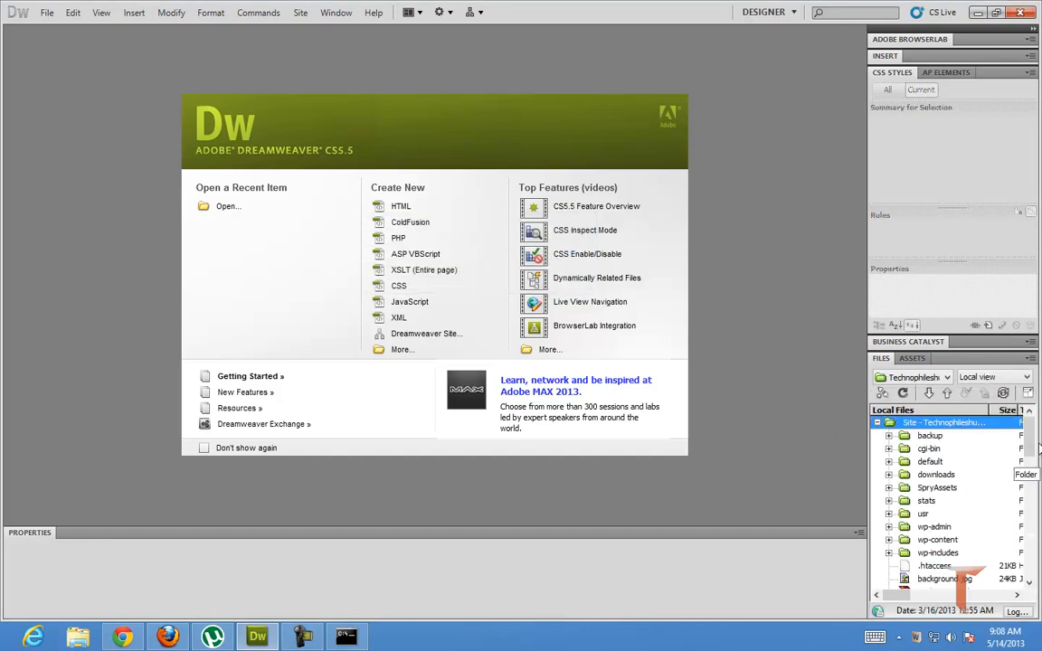
- Switch the Files panel to Remote server and expand wp-content/themes/TechnophilesHUB to its PHP files
scroll("down", 3)
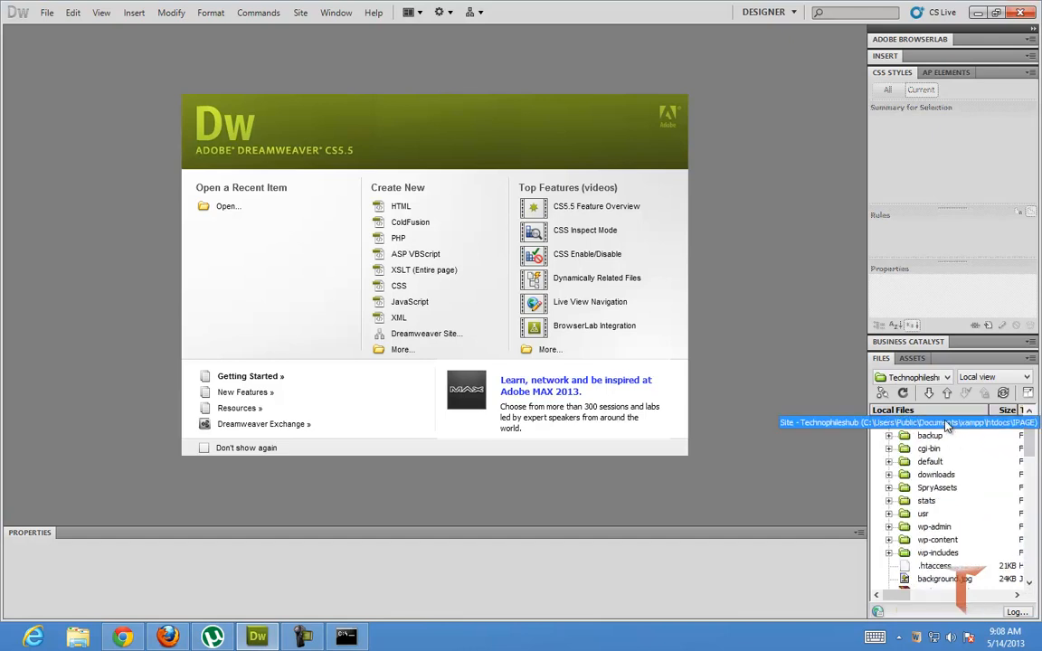
left_click(941, 423)
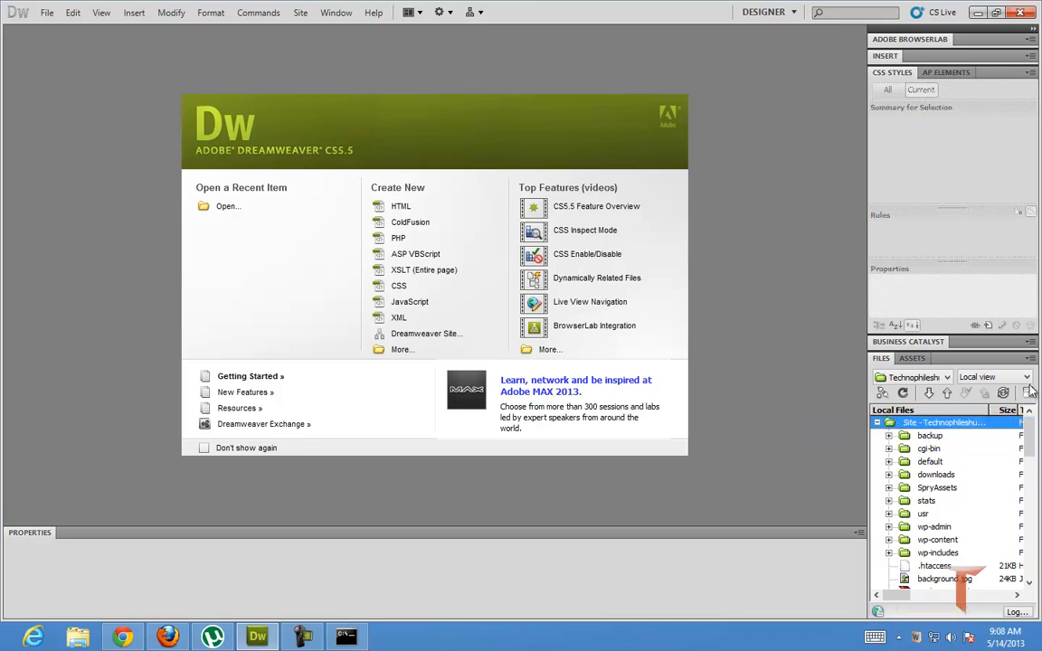
left_click(1024, 377)
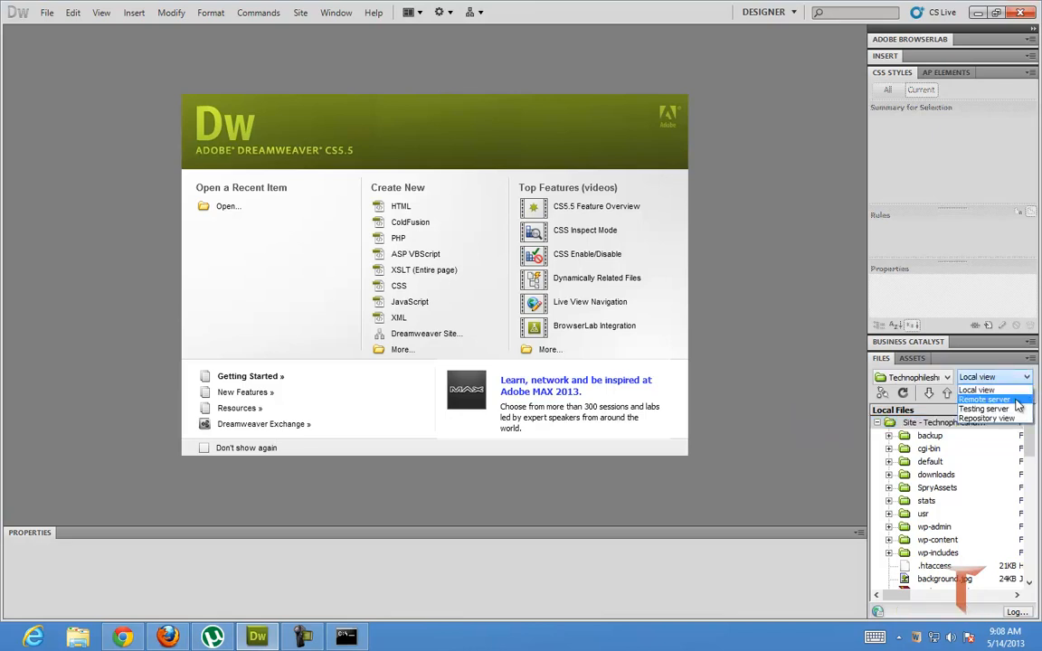
mouse_move(986, 420)
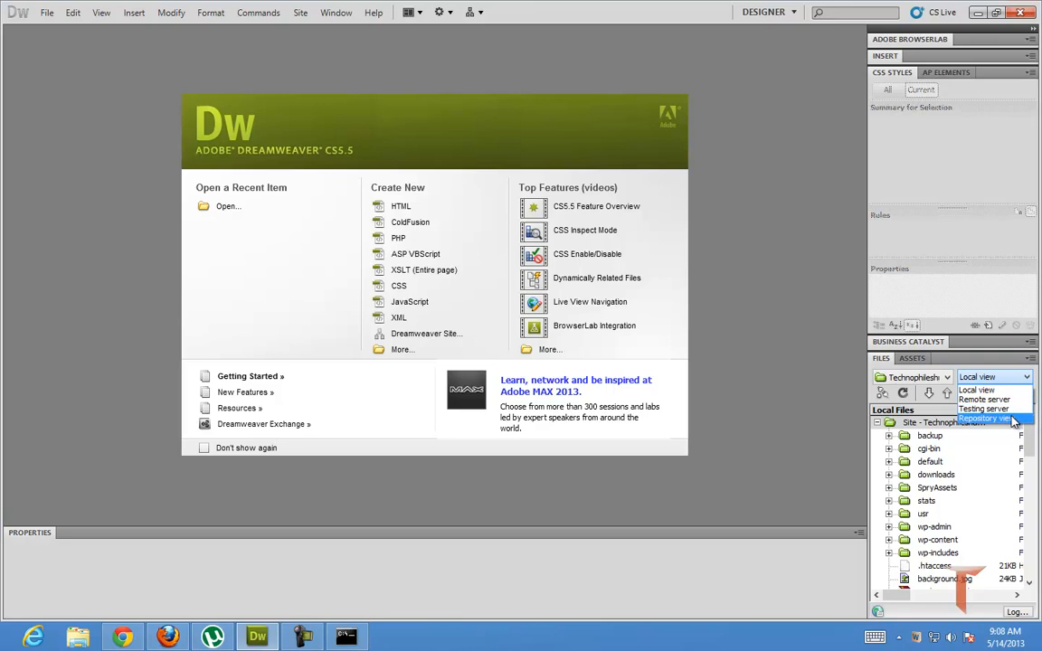
mouse_move(1009, 402)
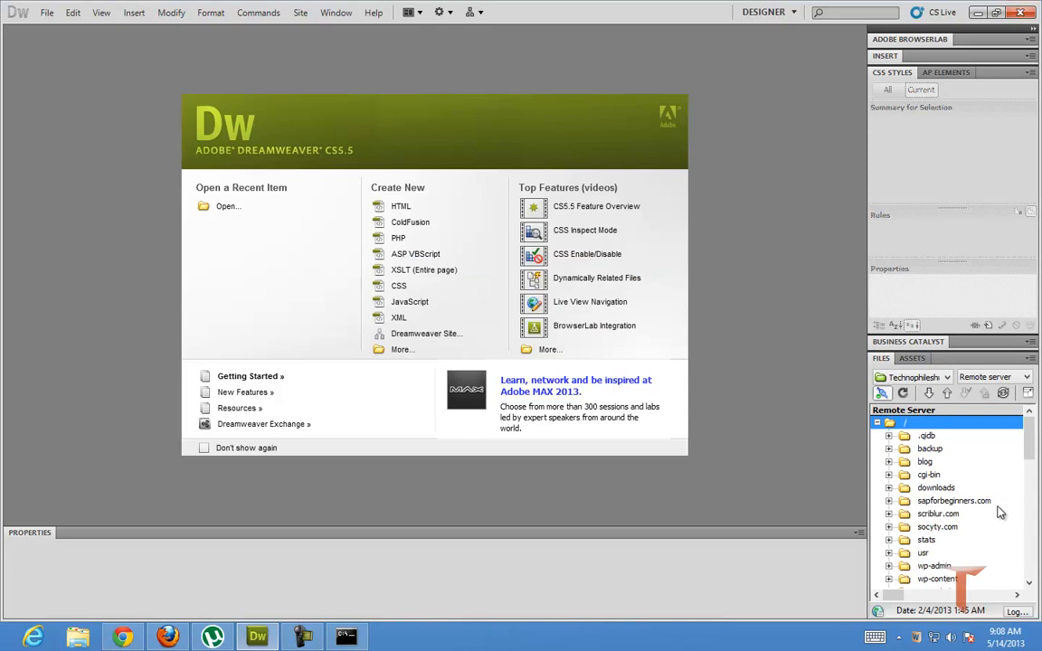
scroll("down", 3)
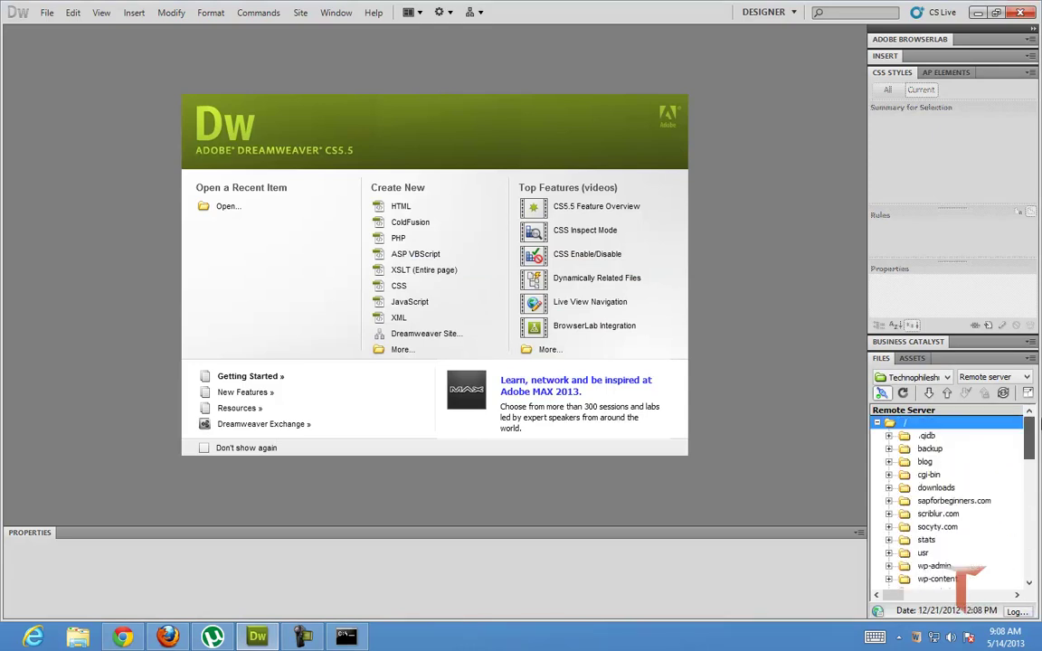
scroll("down", 3)
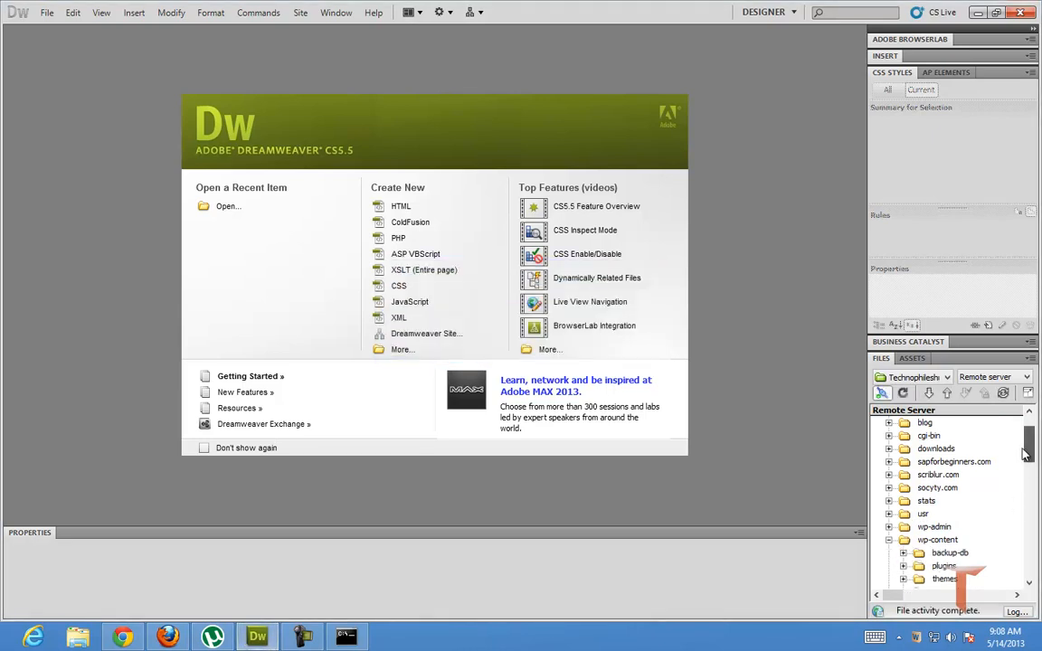
scroll("down", 3)
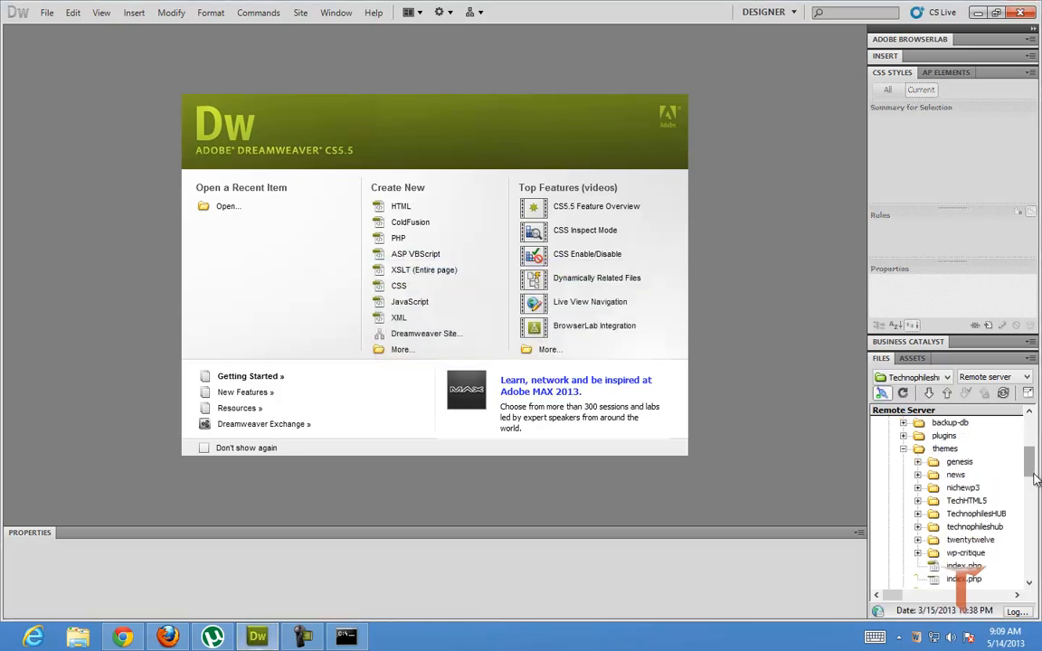
scroll("down", 3)
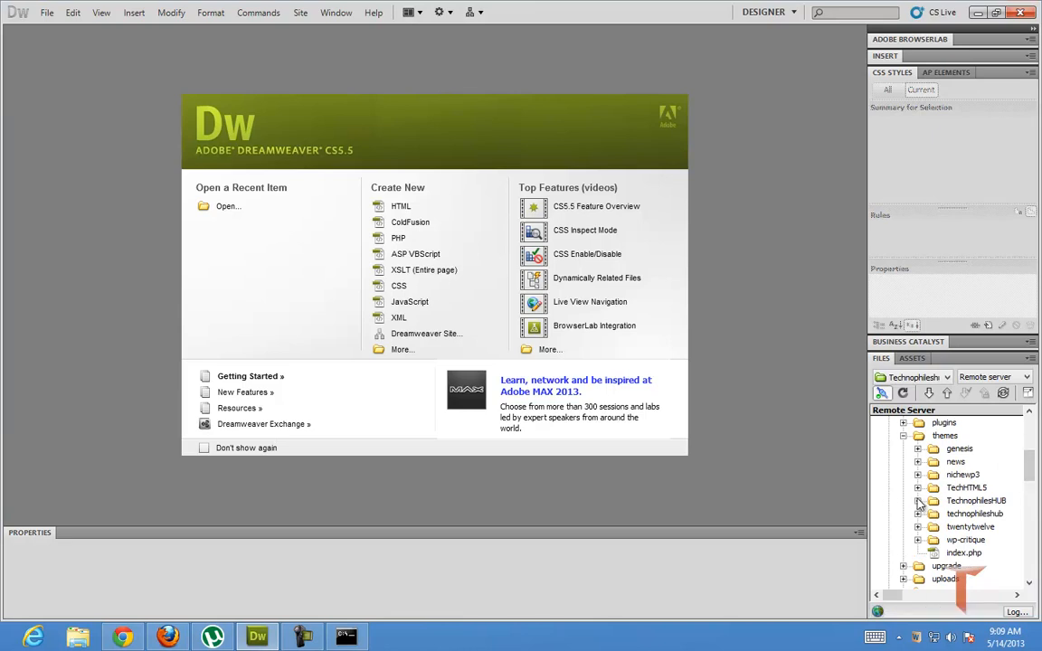
left_click(919, 500)
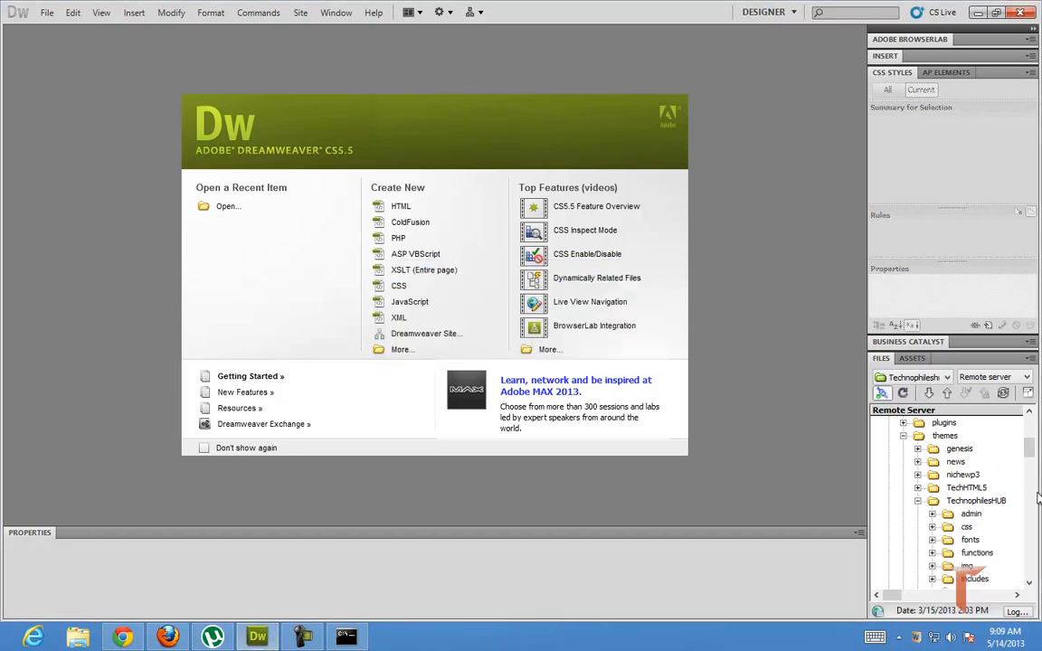
scroll("down", 3)
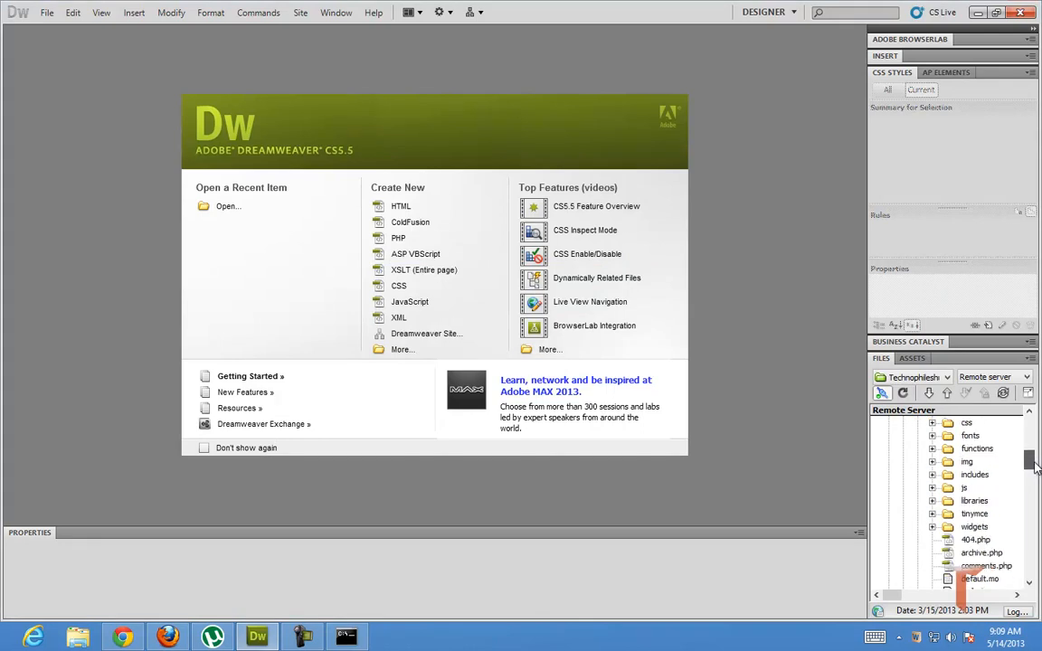
scroll("down", 3)
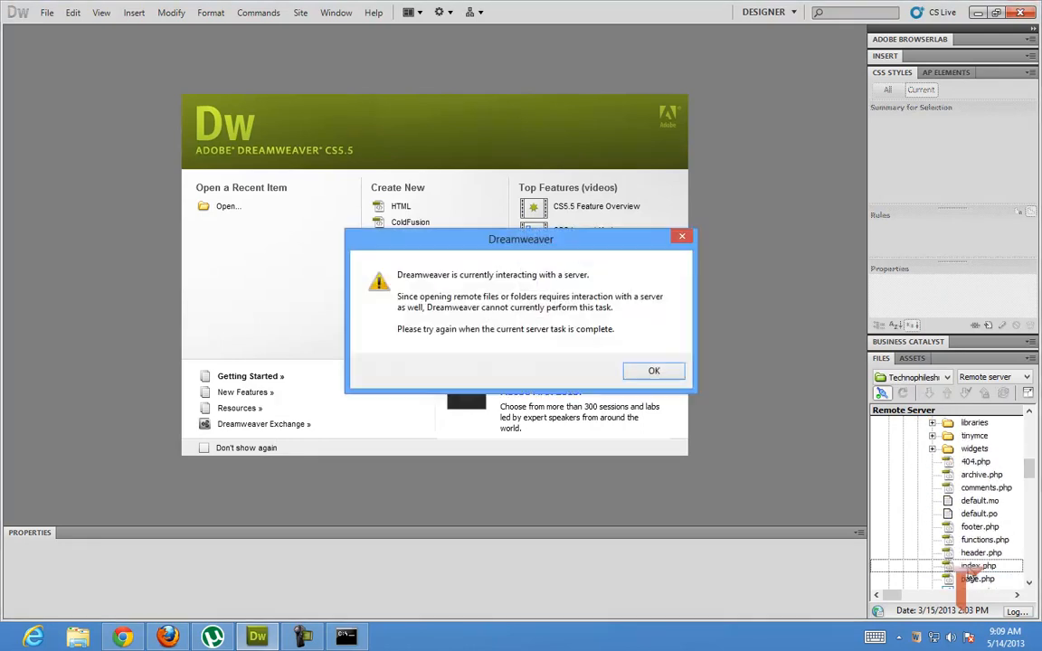
mouse_move(556, 329)
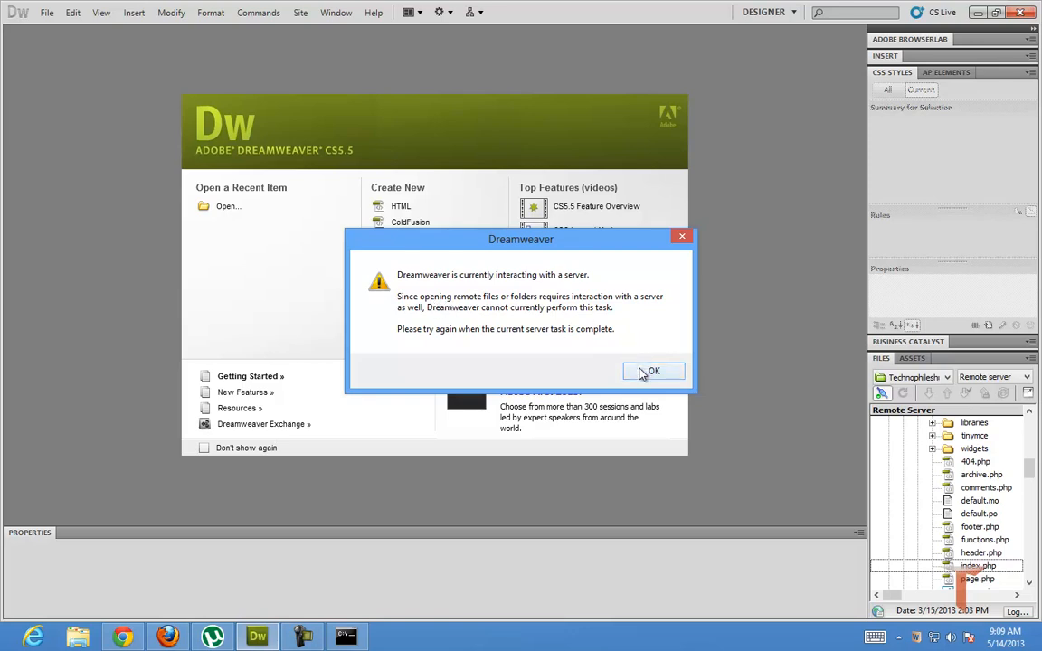
- Clear the server-busy and Background File Activity windows, then open the theme's remote index.php
left_click(654, 371)
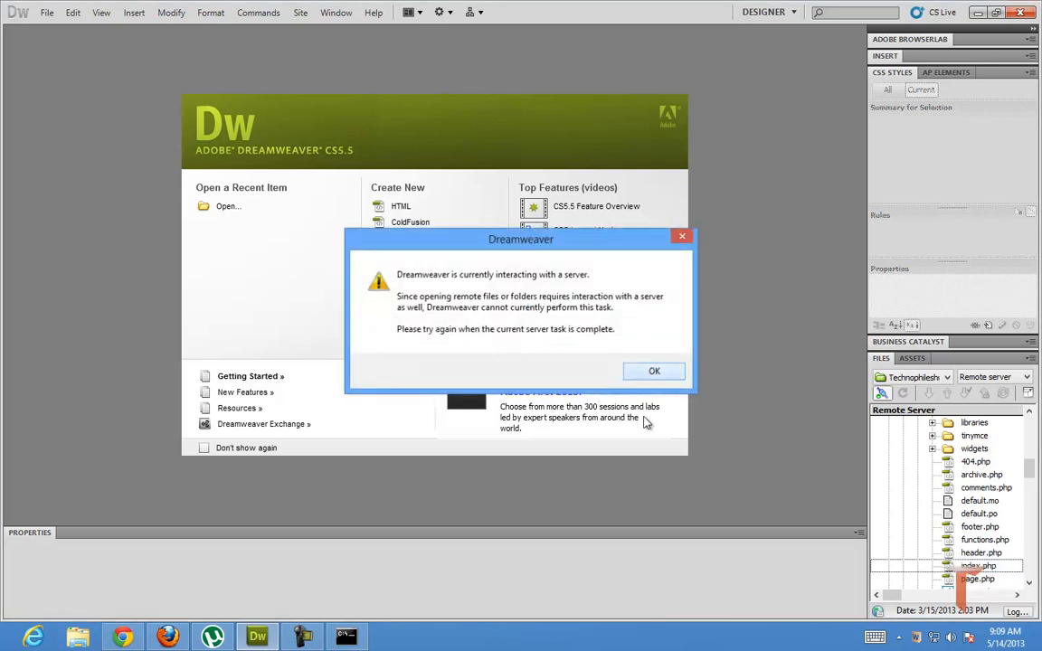
left_click(654, 371)
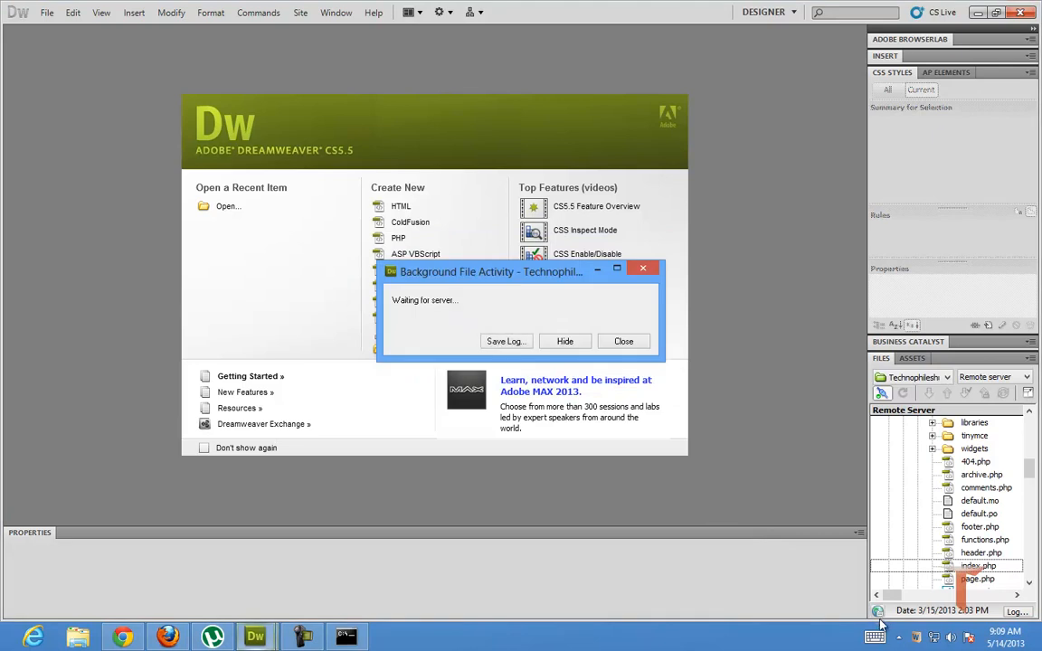
mouse_move(529, 359)
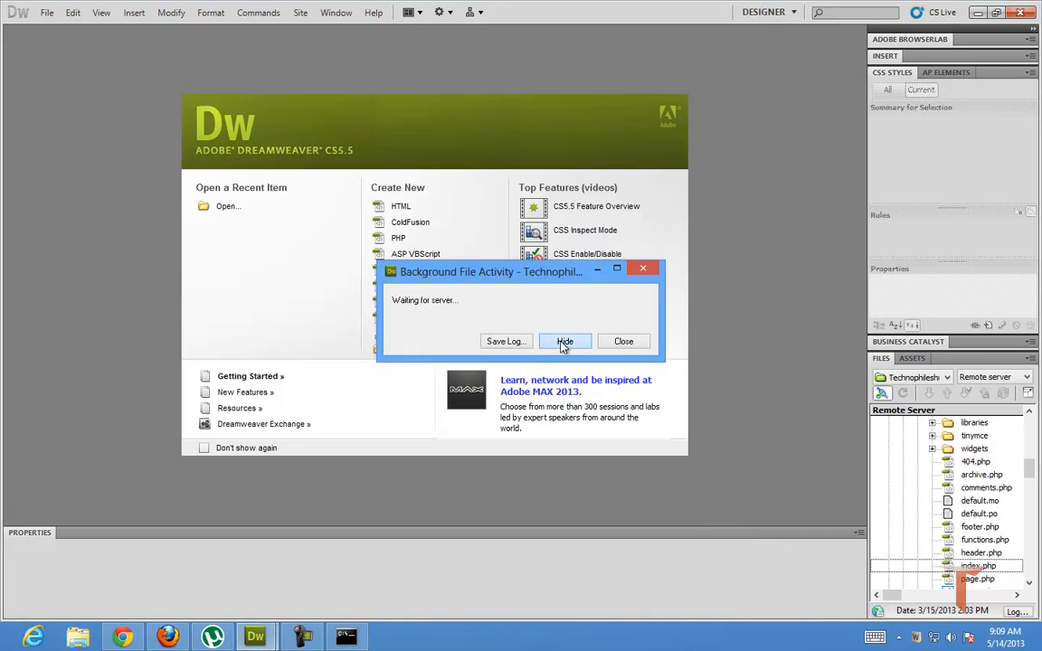
left_click(565, 341)
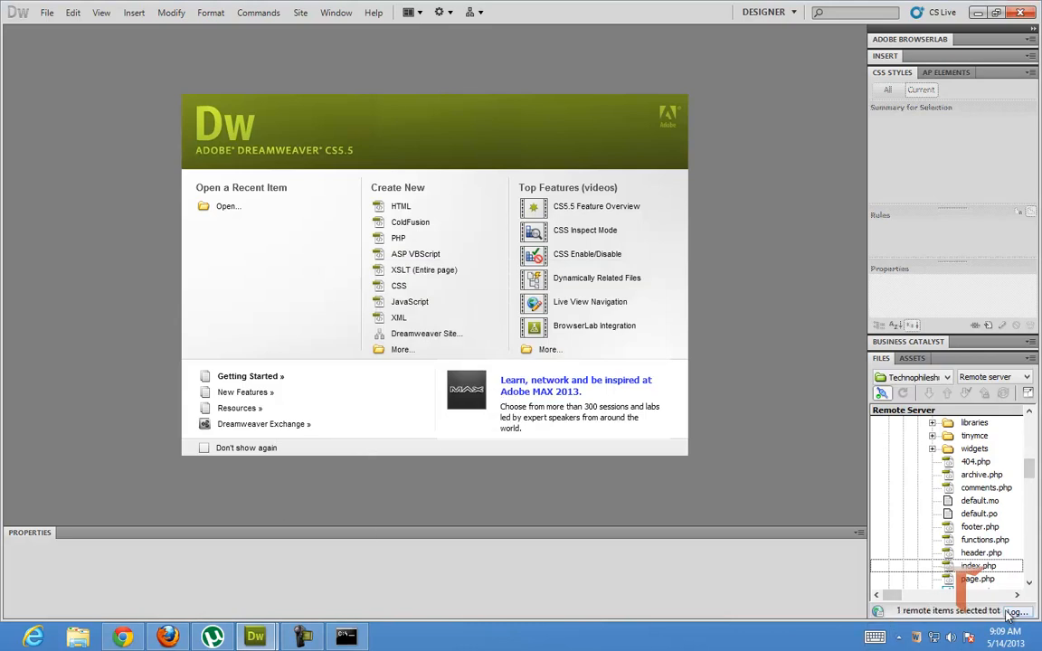
left_click(979, 577)
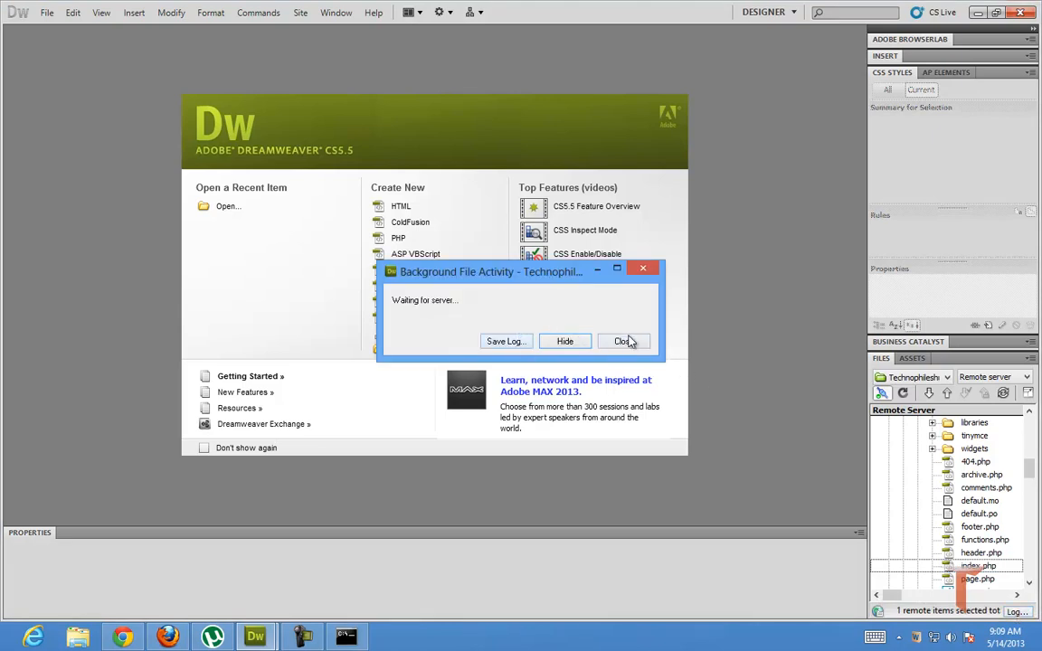
left_click(623, 341)
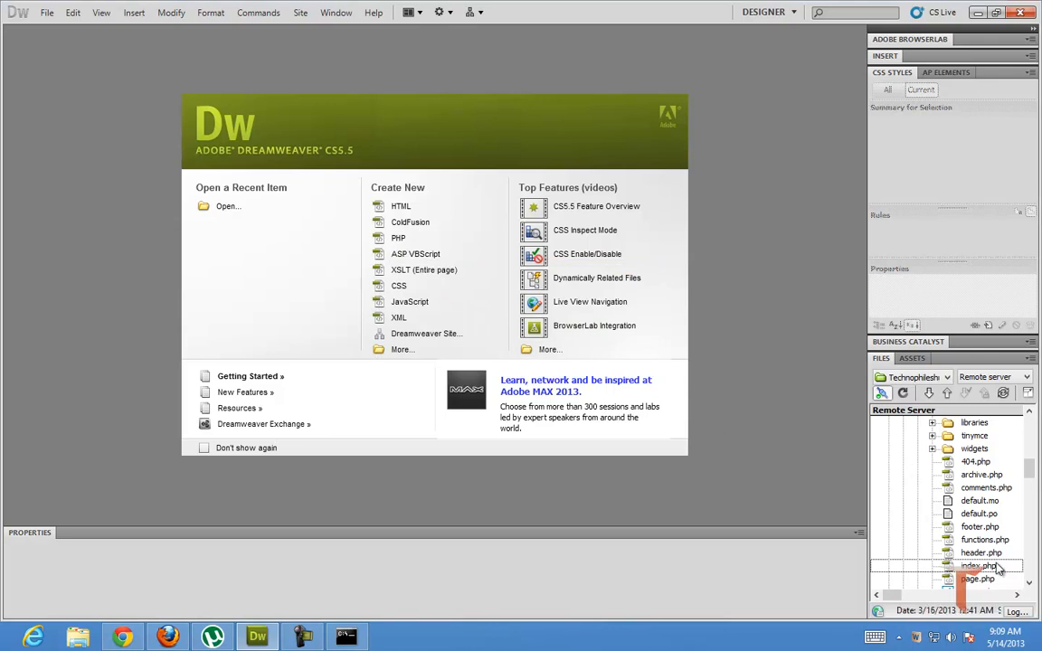
left_click(976, 566)
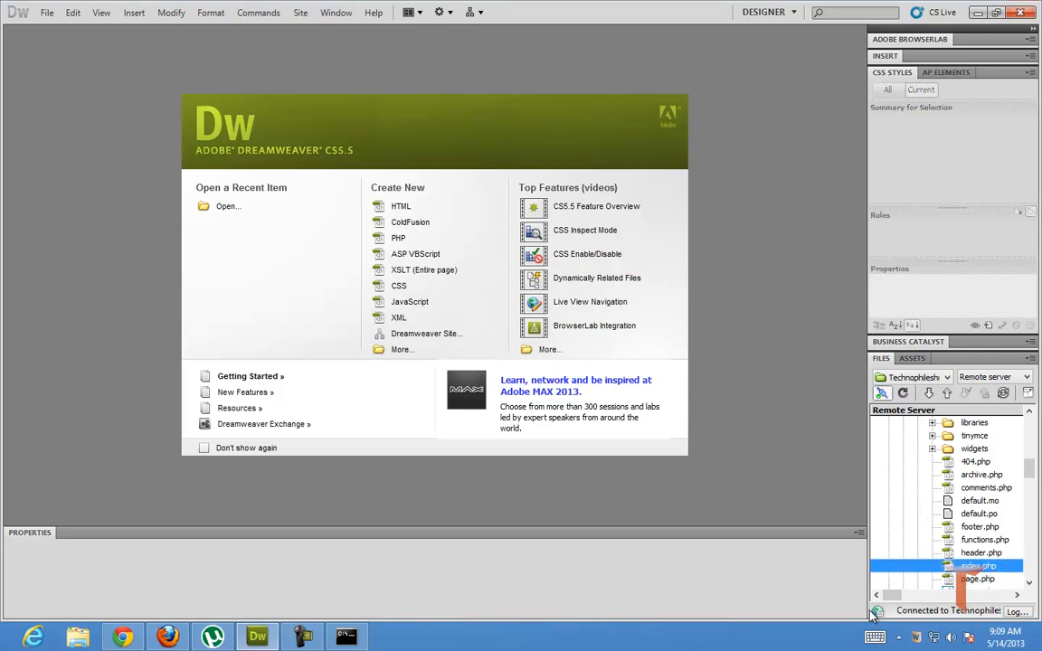
mouse_move(874, 613)
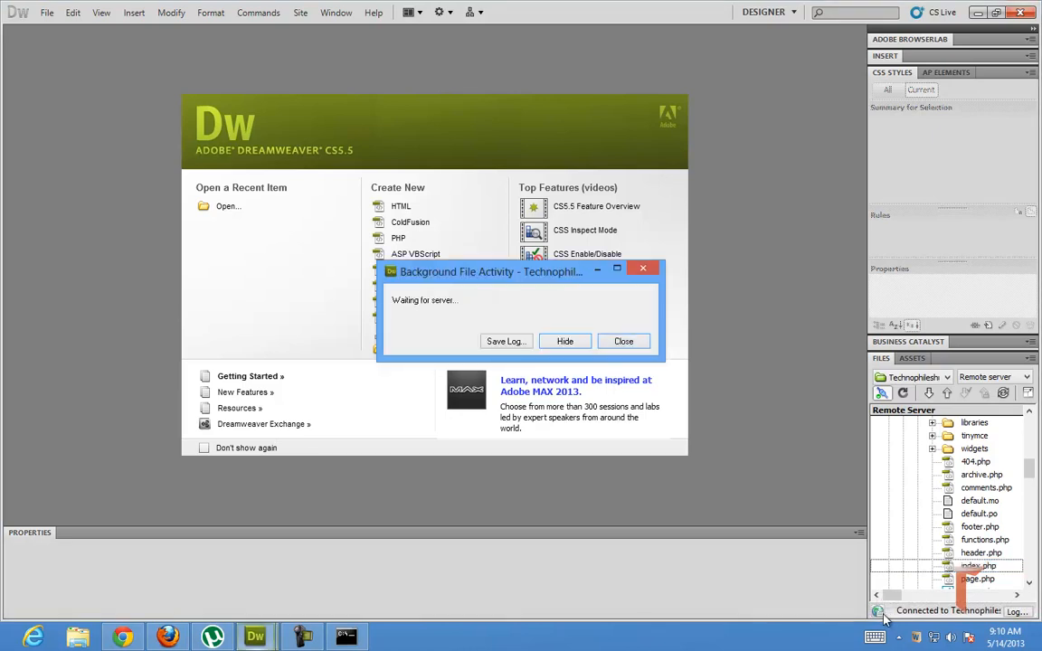
left_click(623, 341)
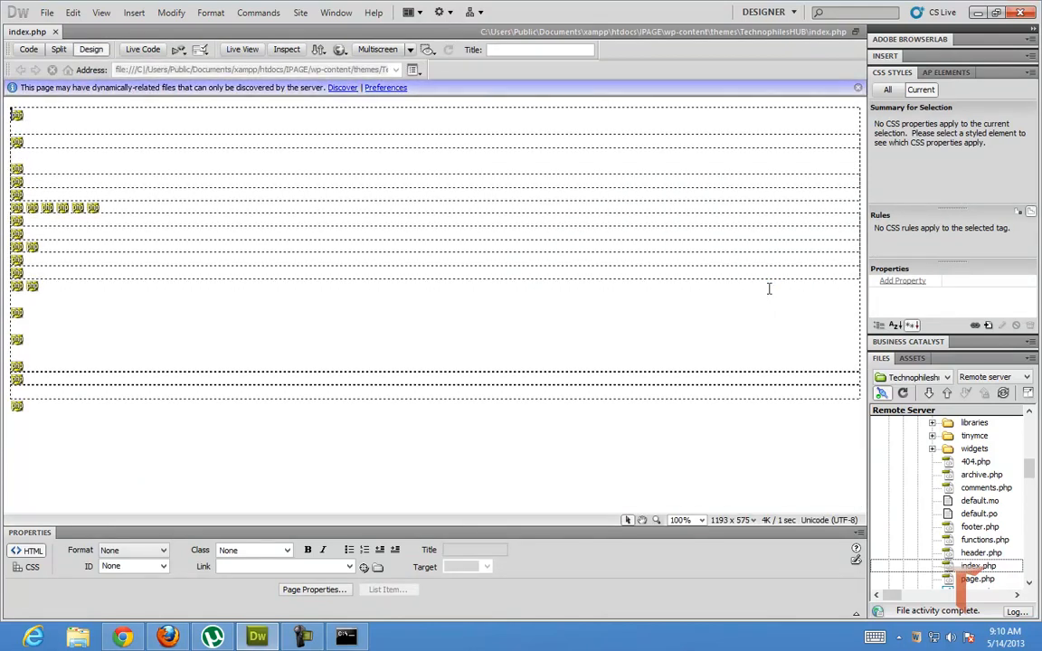
mouse_move(351, 105)
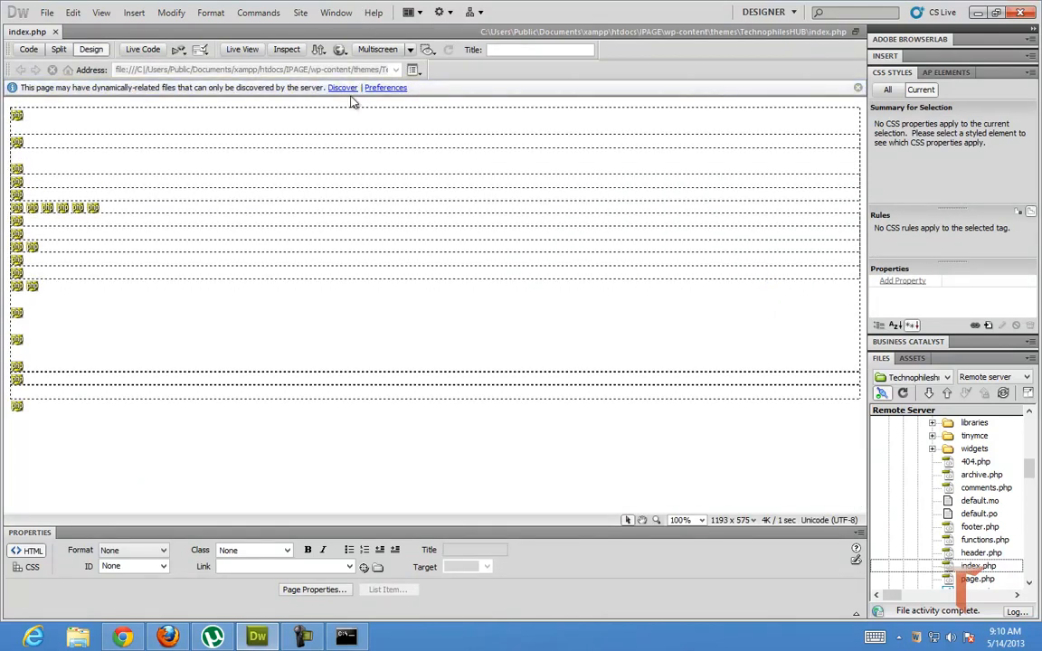
- Choose Discover in the info bar to find index.php's dynamically-related files
left_click(340, 88)
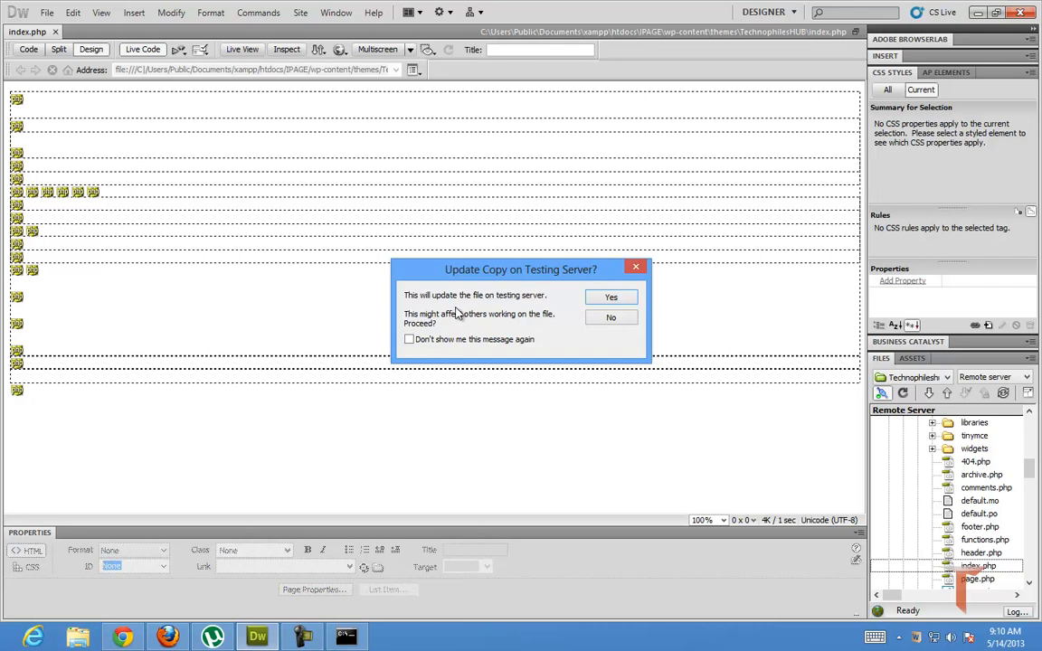
mouse_move(467, 323)
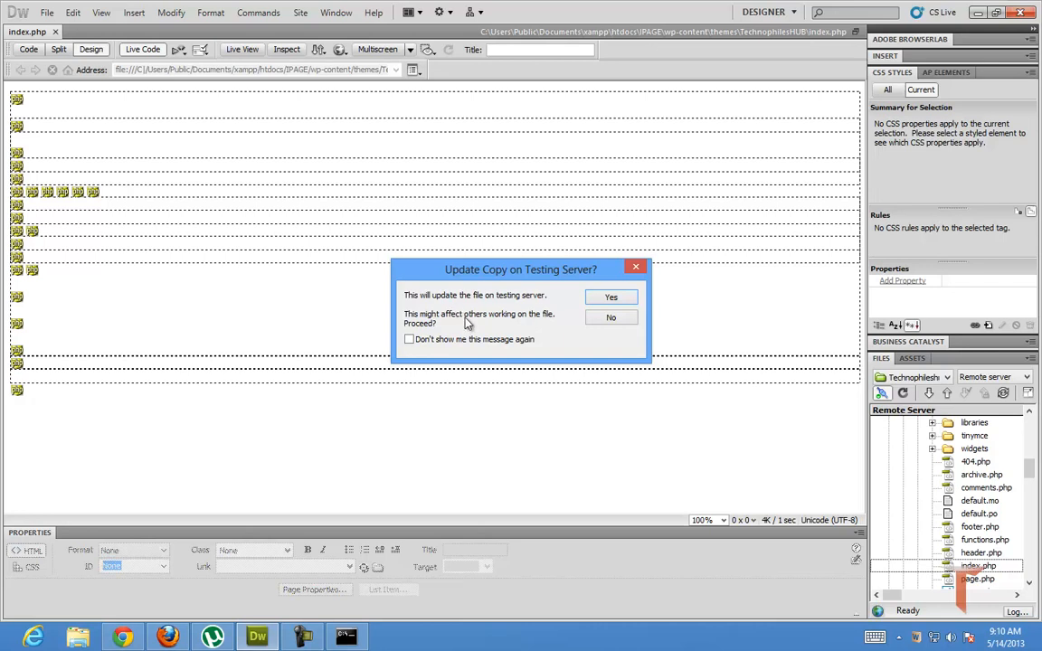
mouse_move(610, 303)
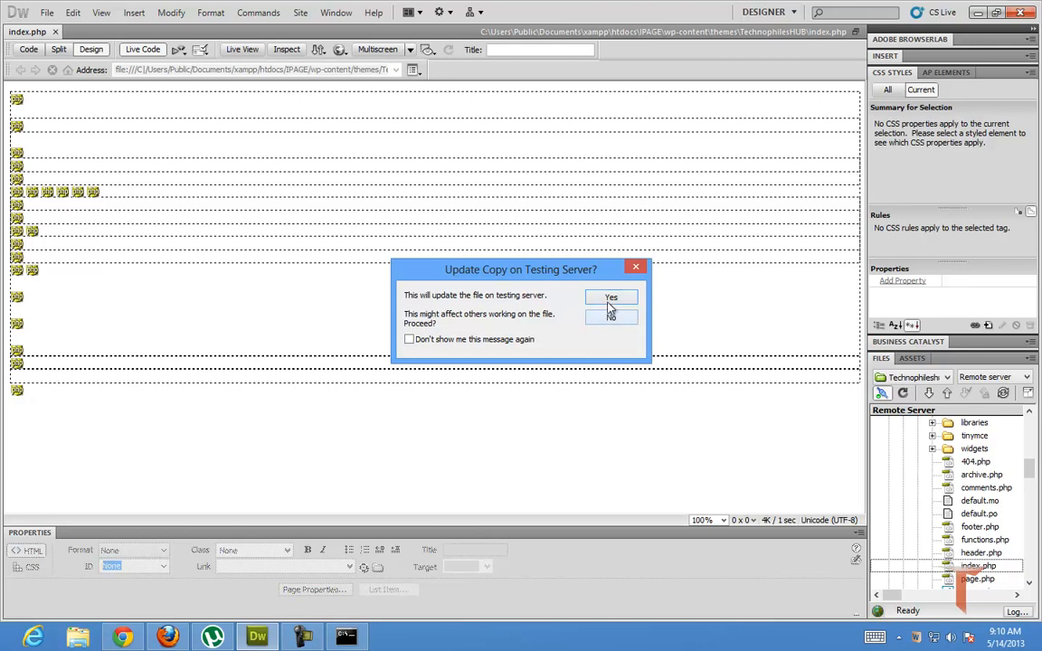
- Approve updating index.php on the testing server and uploading its dependent files
left_click(611, 296)
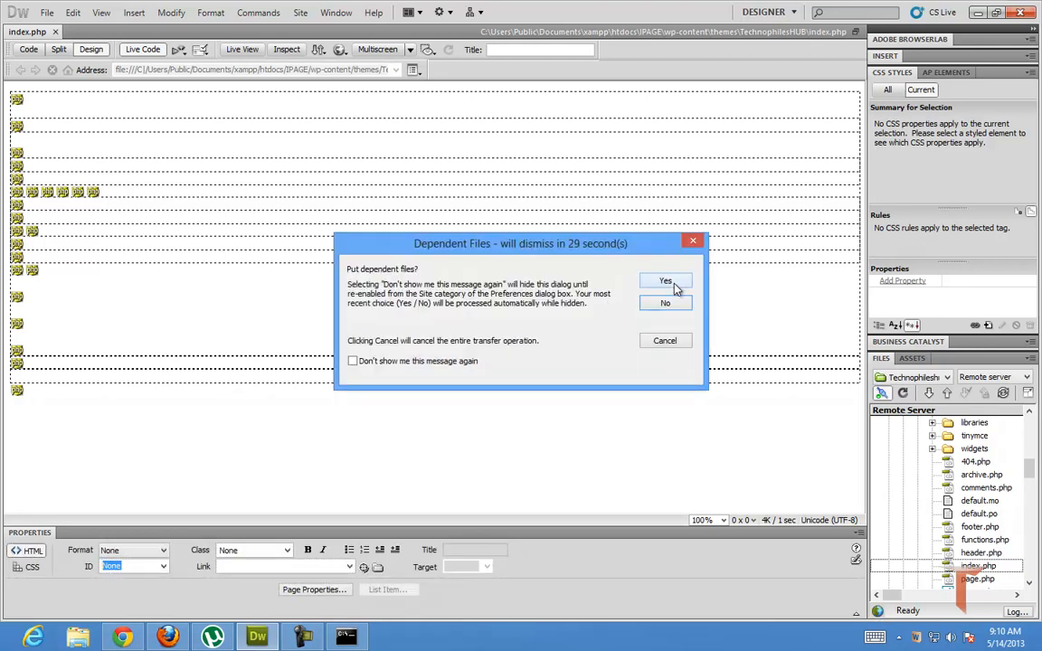
left_click(665, 281)
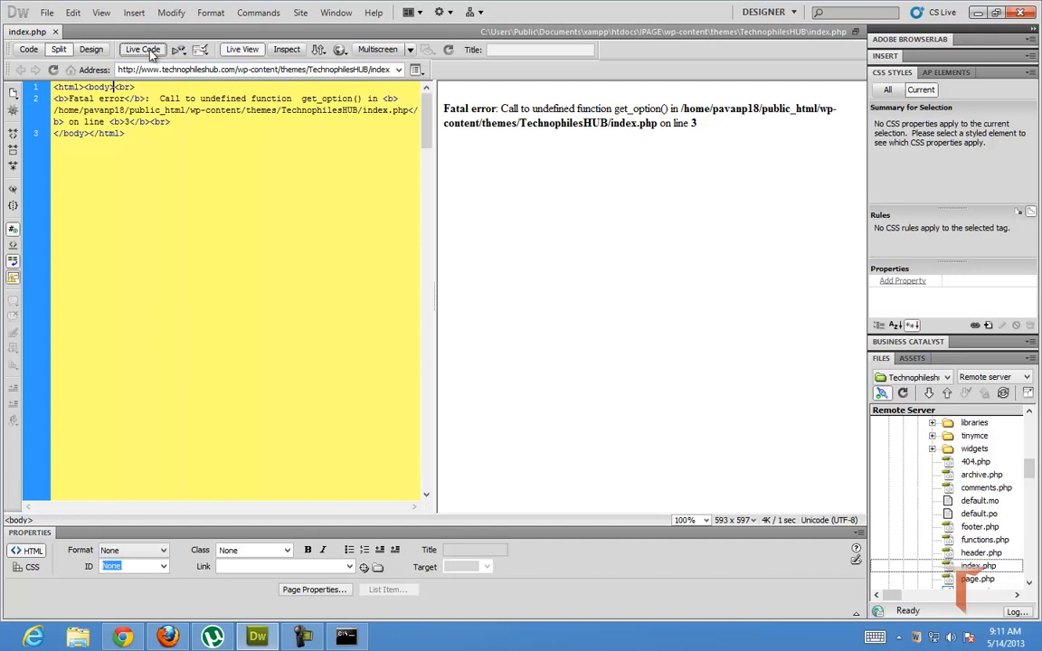
- Leave Live Code for the PHP source and switch on Live View of technophileshub.com
left_click(143, 50)
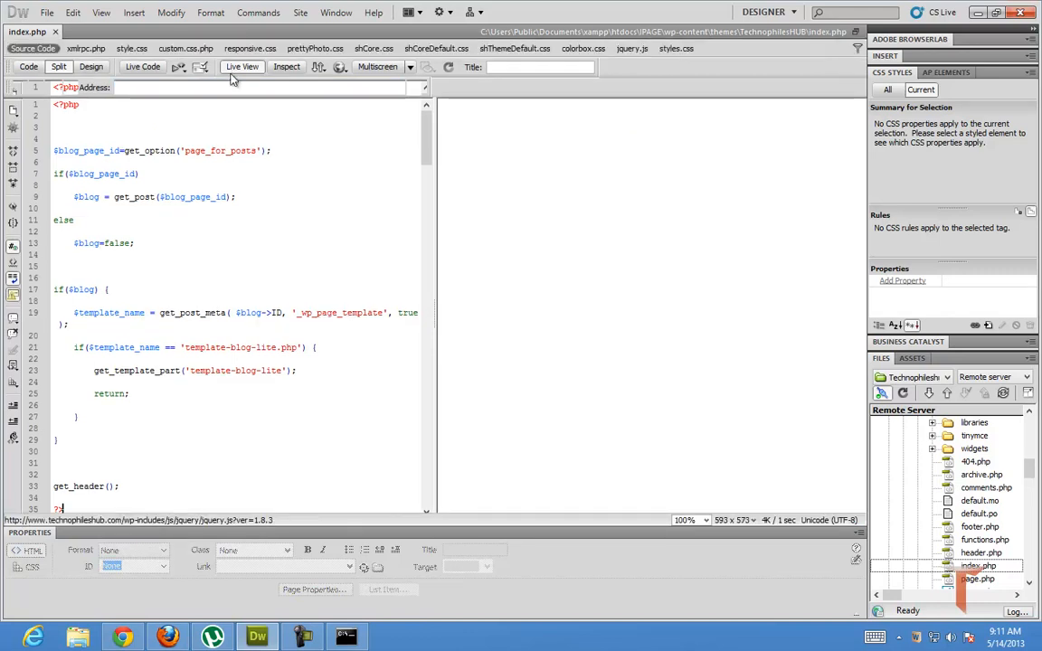
left_click(242, 66)
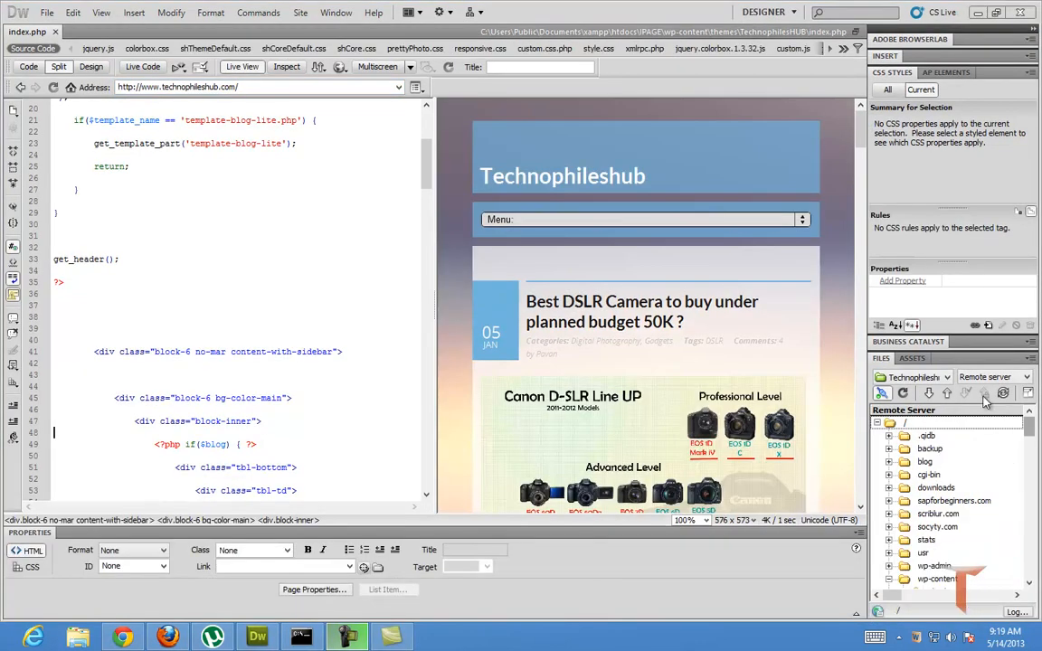
mouse_move(868, 150)
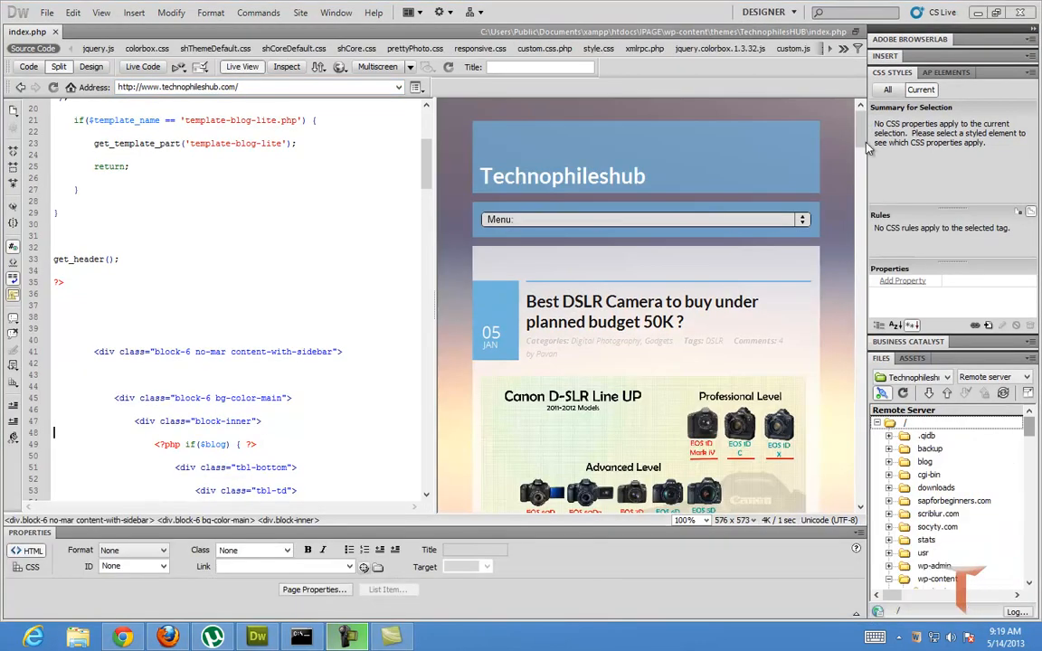
- Inspect the site title link's CSS and show the live page full-width in Design view
scroll("down", 3)
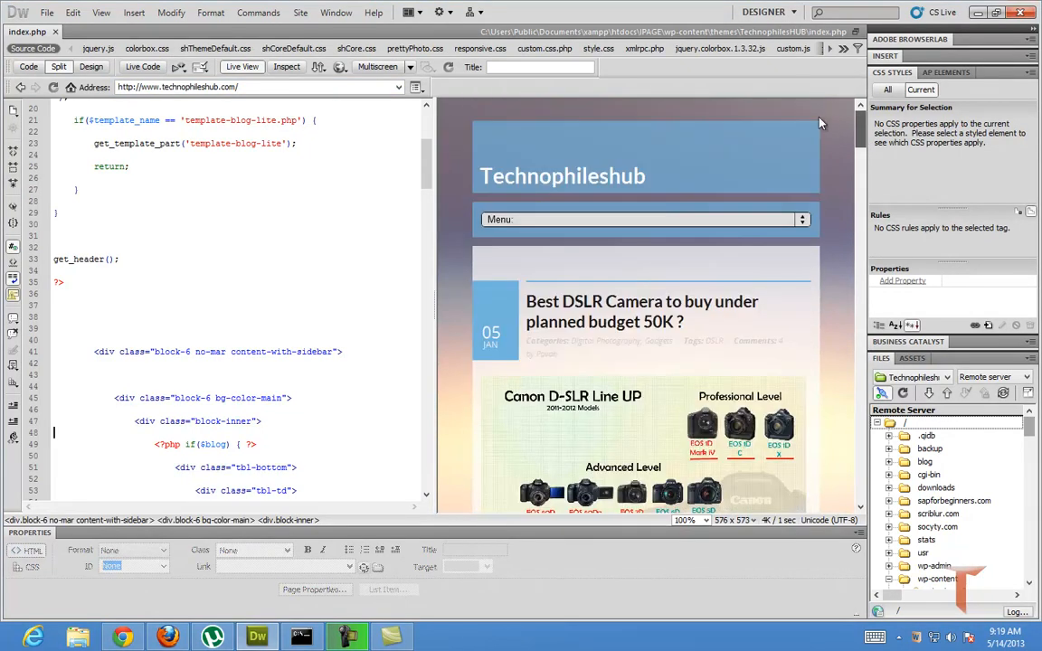
left_click(565, 175)
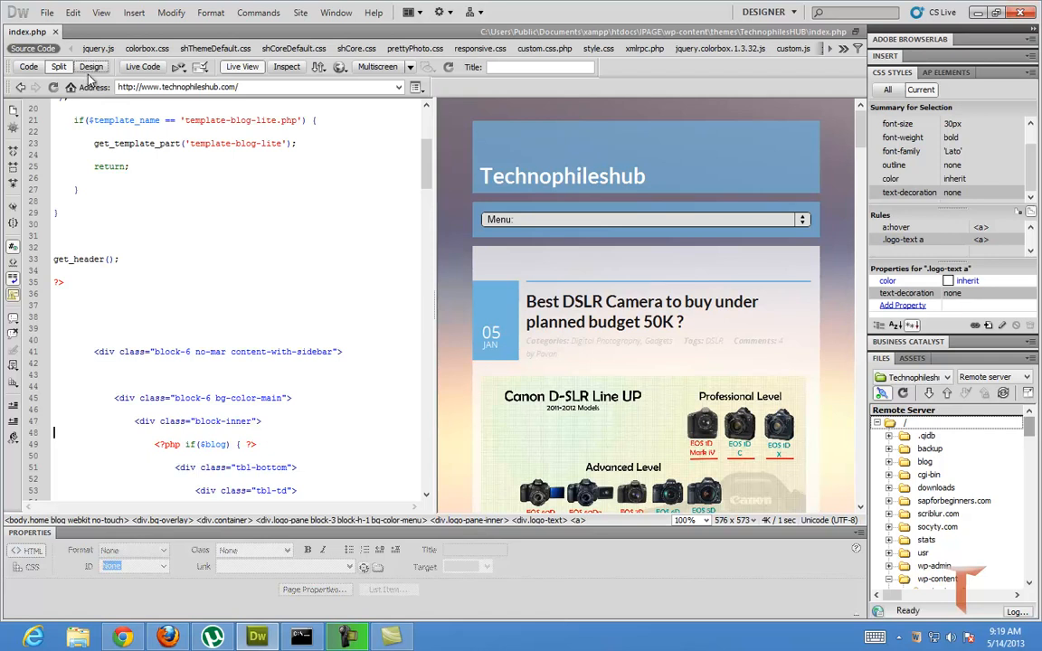
left_click(92, 67)
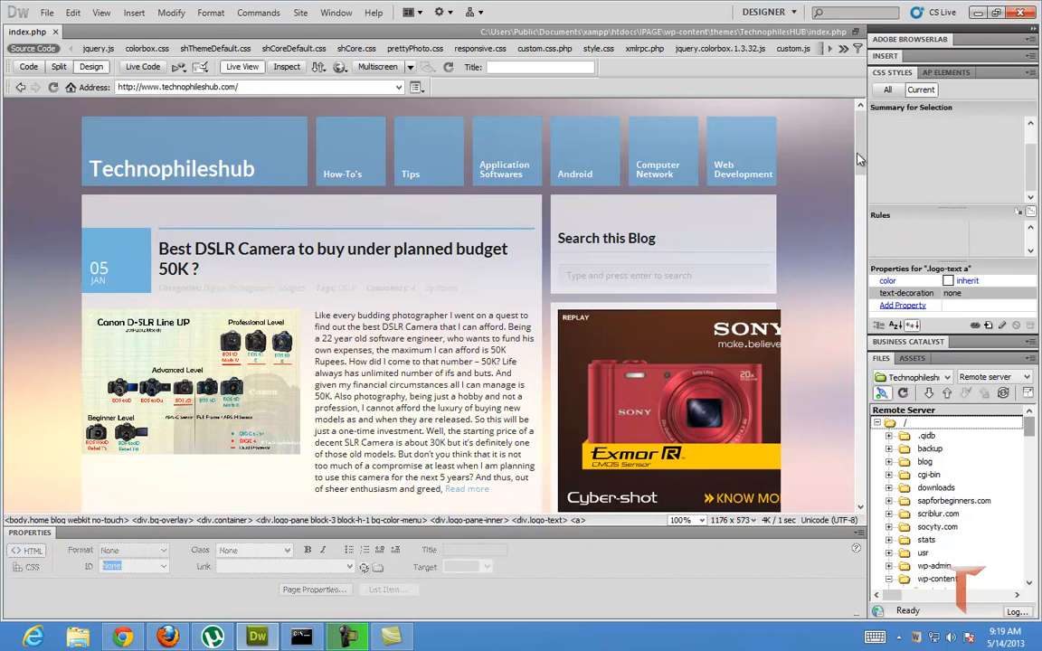
scroll("down", 3)
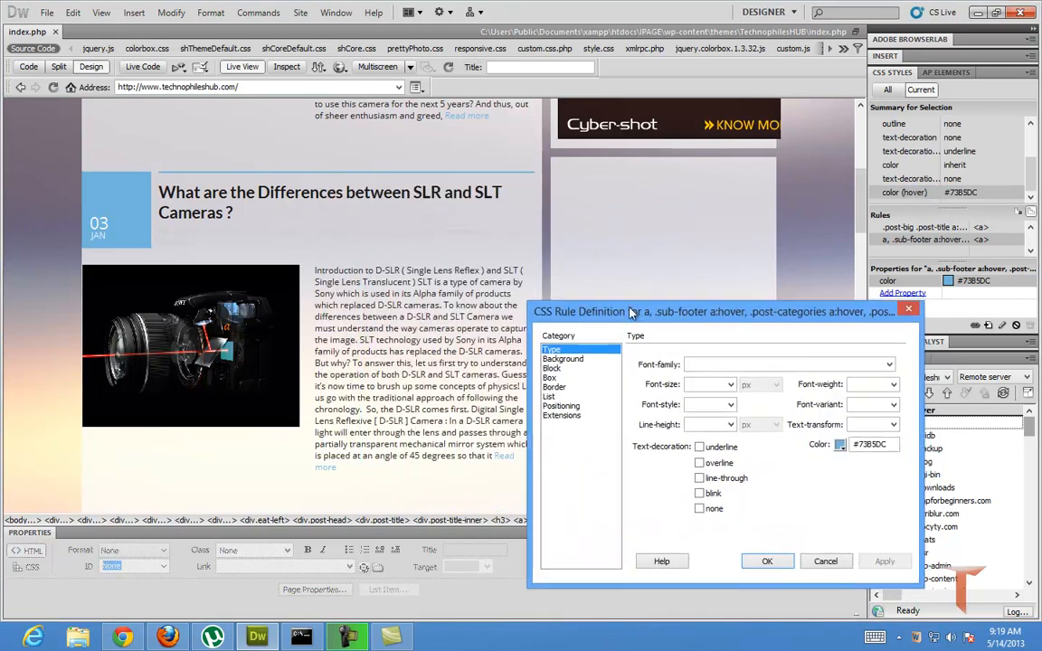
- Change the link hover colour to #990066 and dismiss the missing custom.css.php warning
left_click_drag(630, 311, 707, 298)
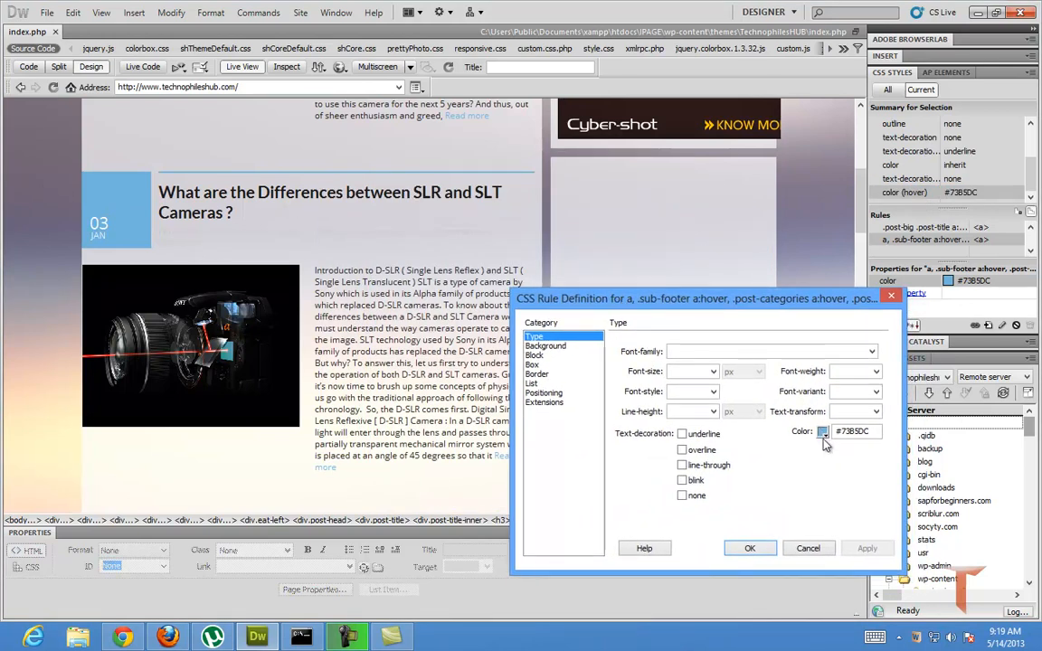
left_click(825, 431)
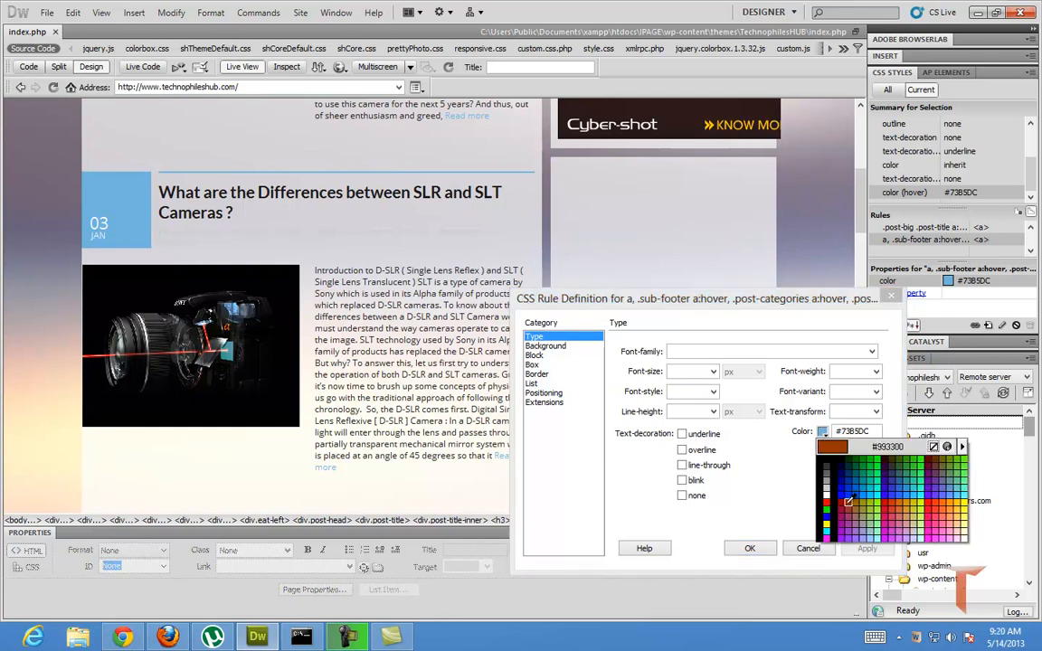
left_click(849, 501)
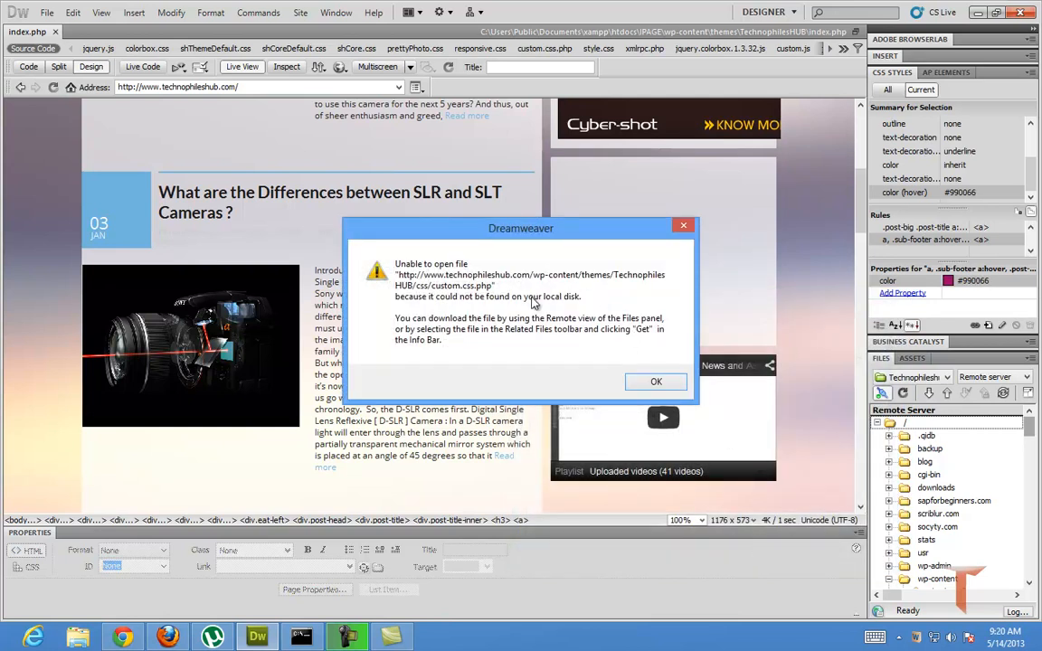
mouse_move(452, 304)
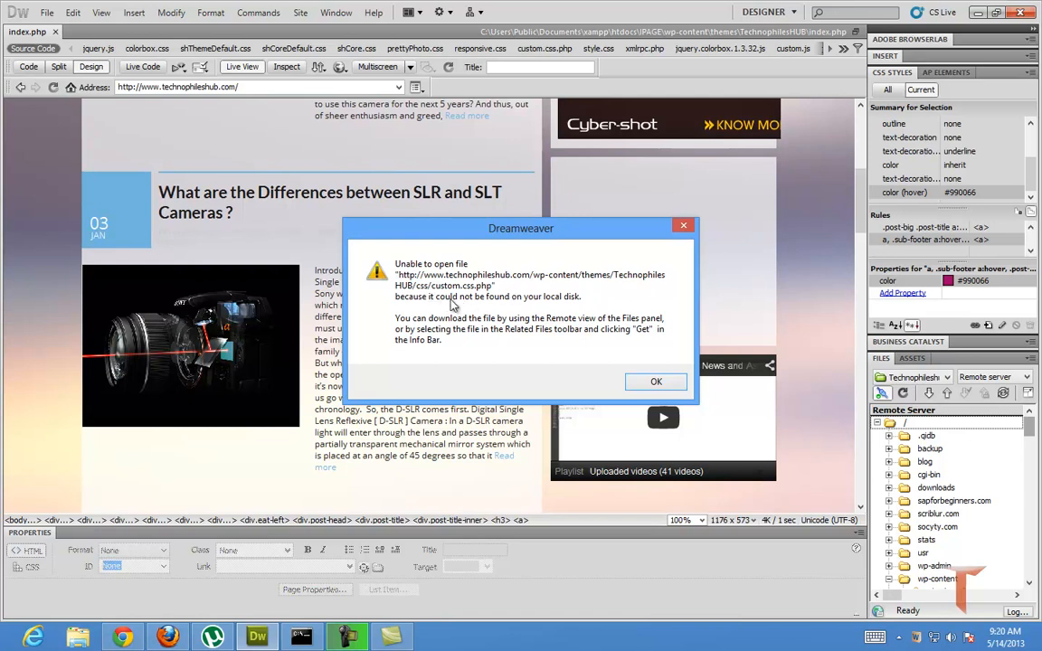
left_click(656, 381)
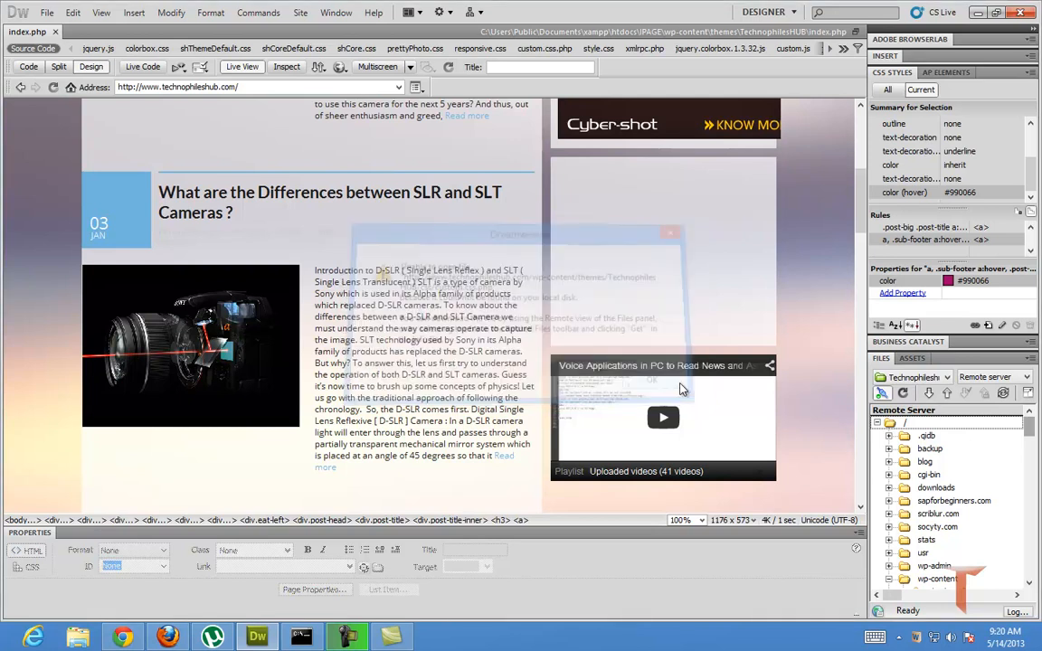